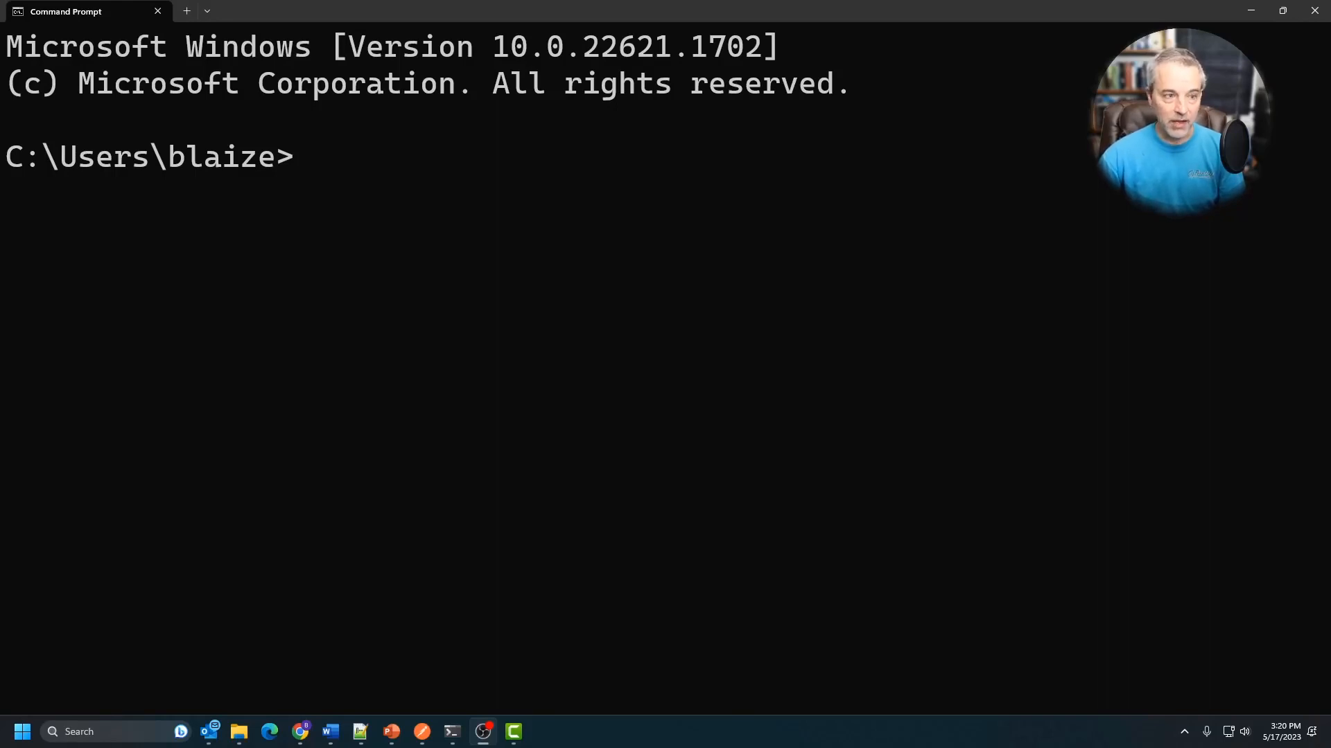
Step: Enter the dotnet global tool install command for Microsoft.DataApiBuilder without running it
type("dotnet tool install --global Microsoft.DataAp")
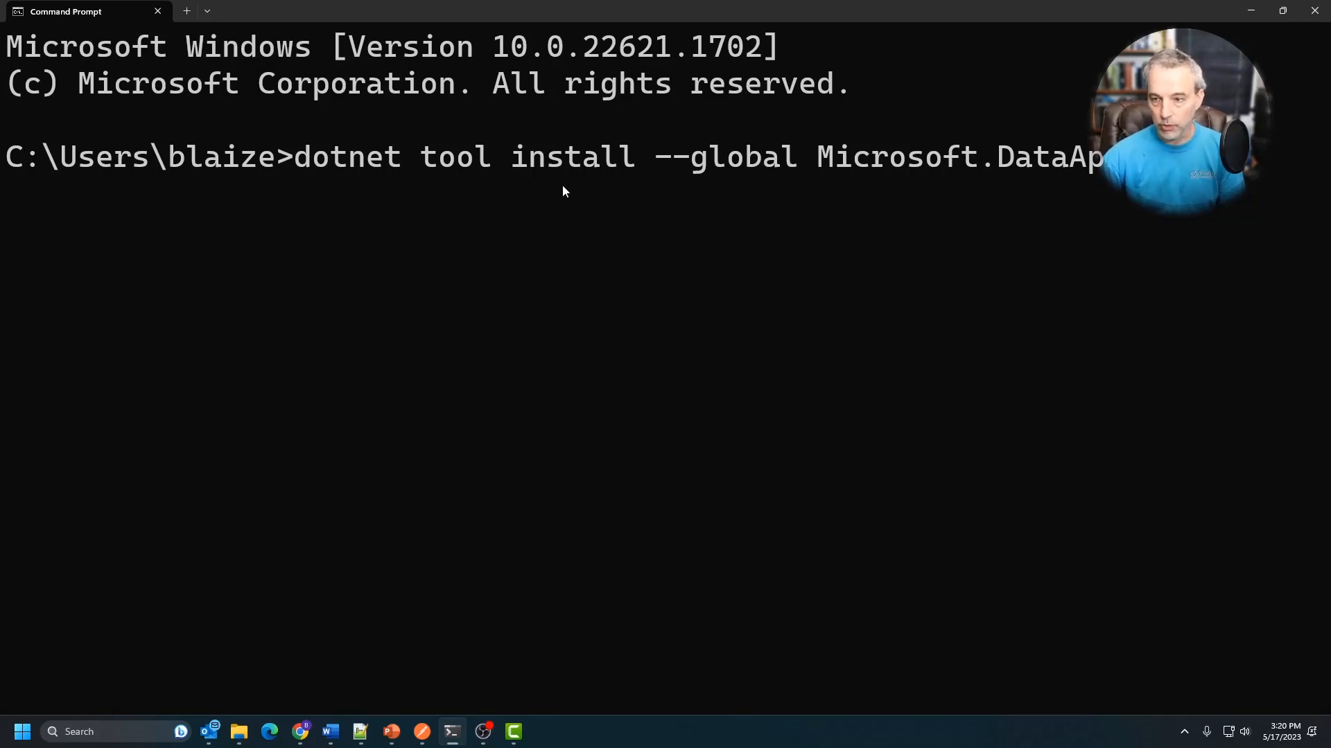
mouse_move(728, 160)
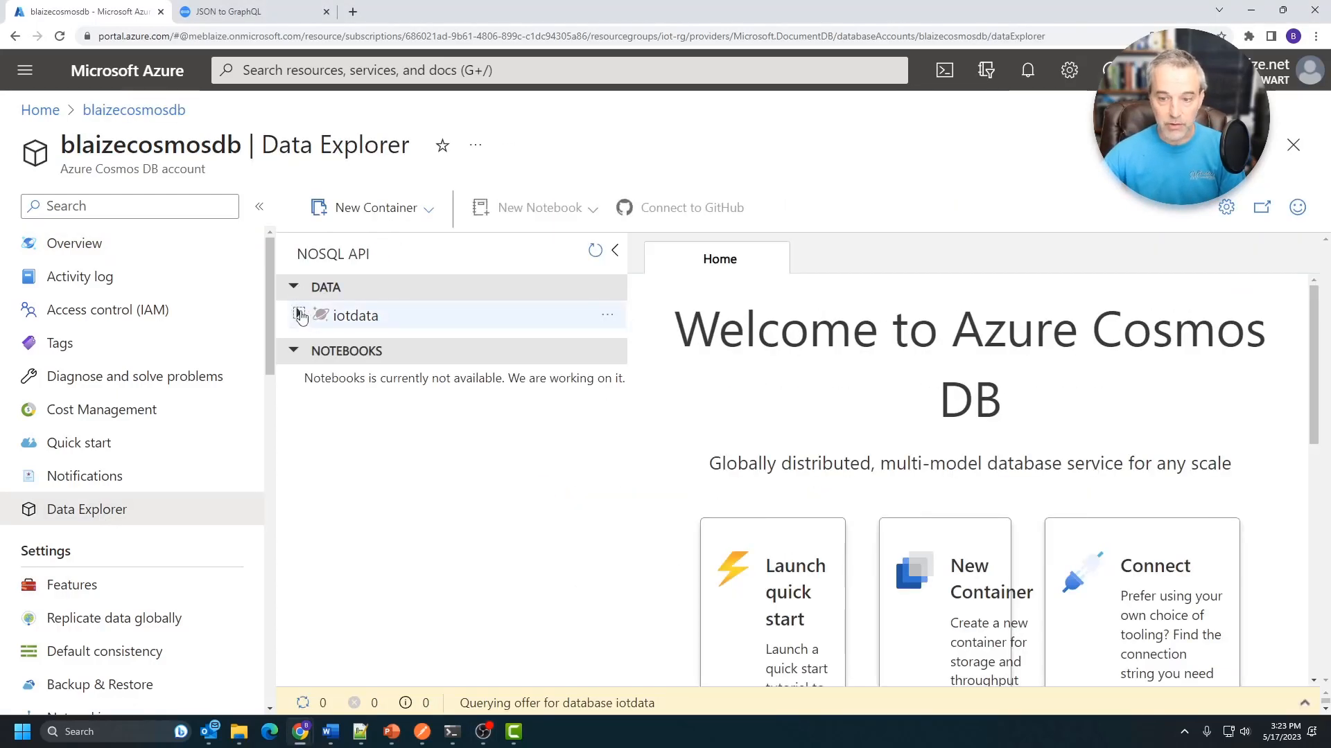
Step: Expand iotdata > telemetry Items, pick a document and select its JSON for the converter
left_click(298, 315)
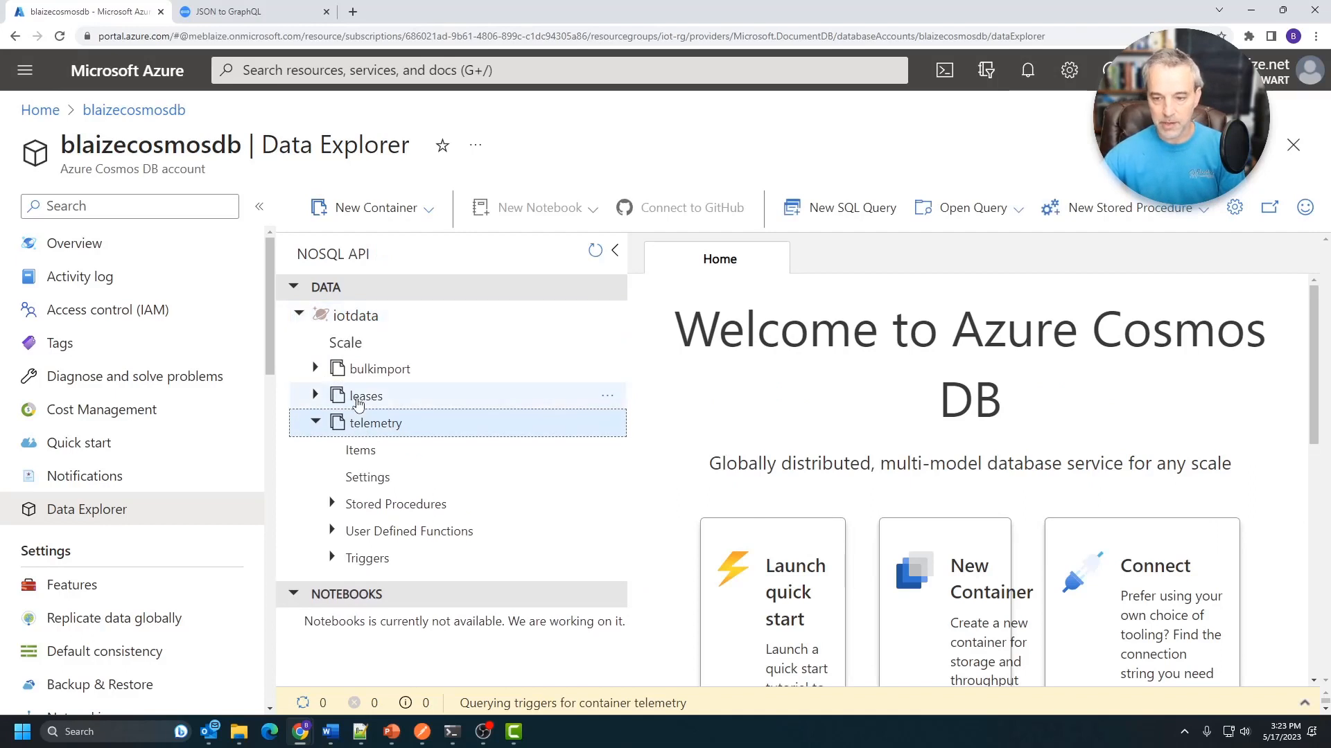
left_click(360, 449)
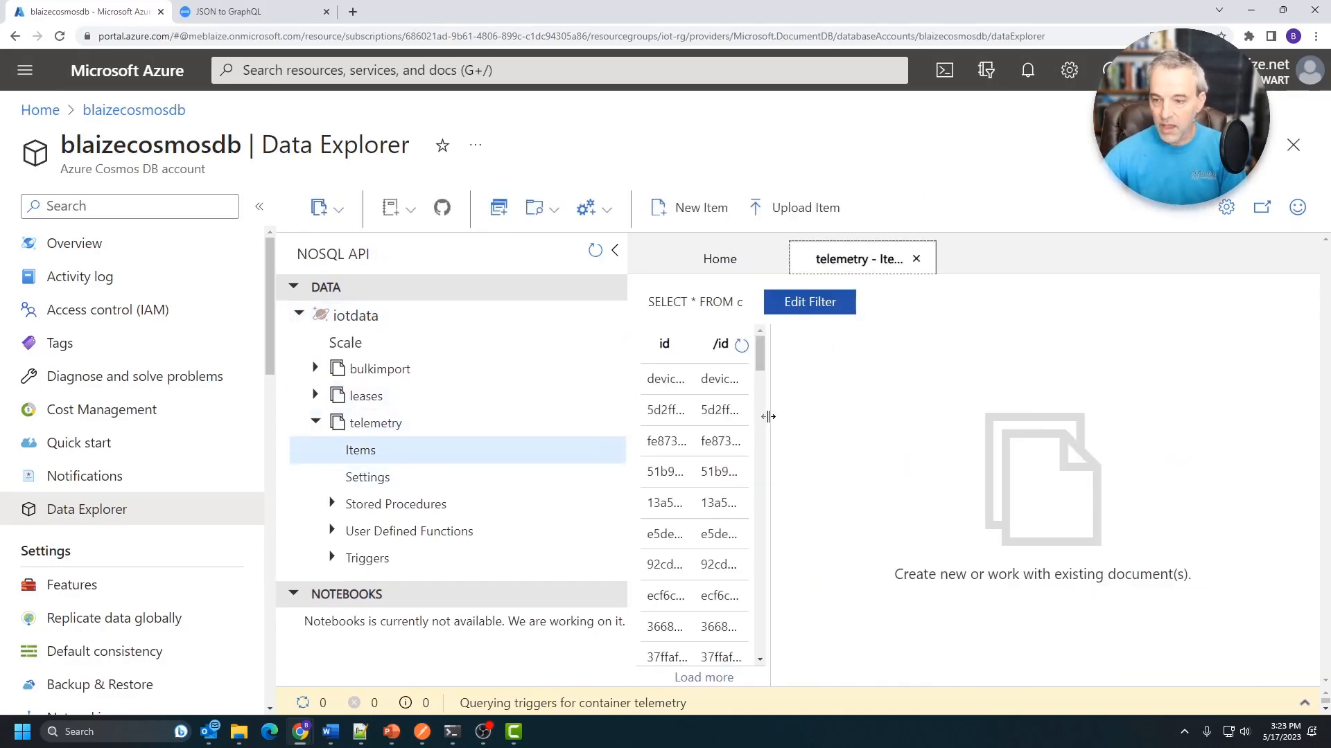
left_click(698, 411)
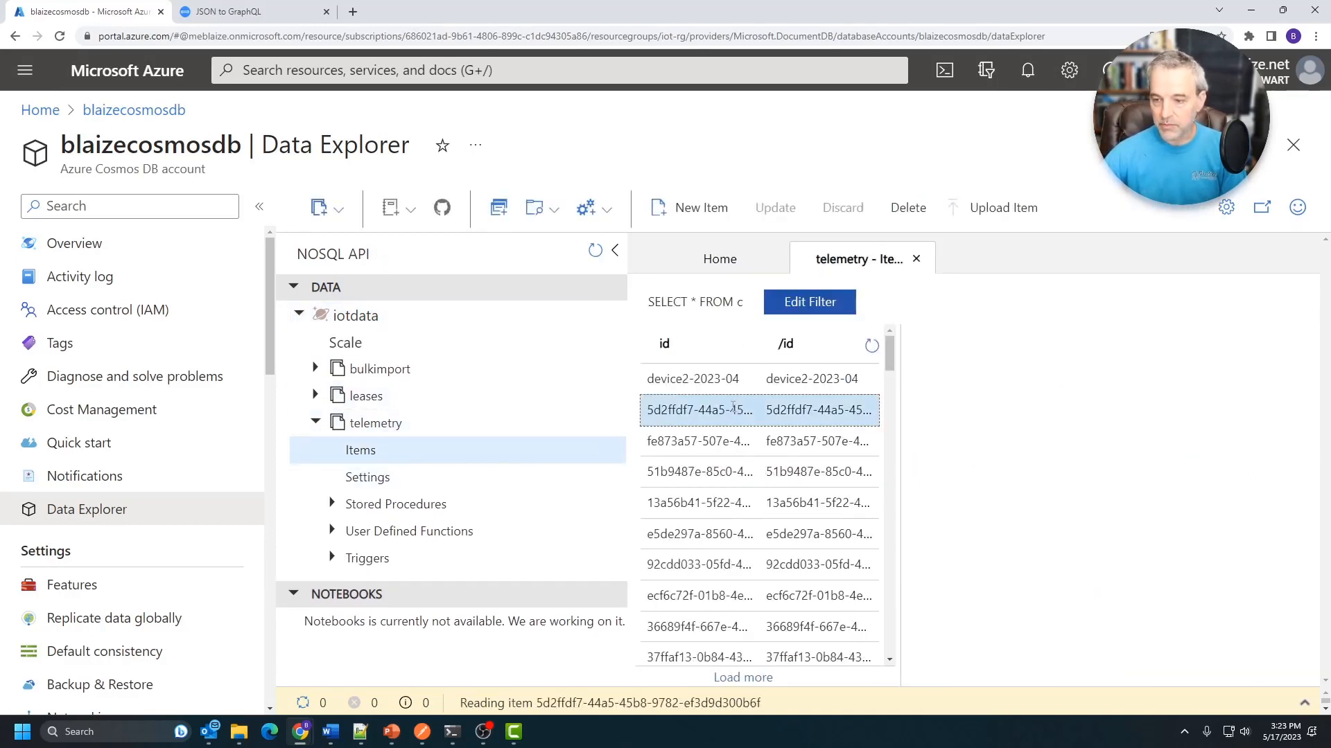
left_click(699, 411)
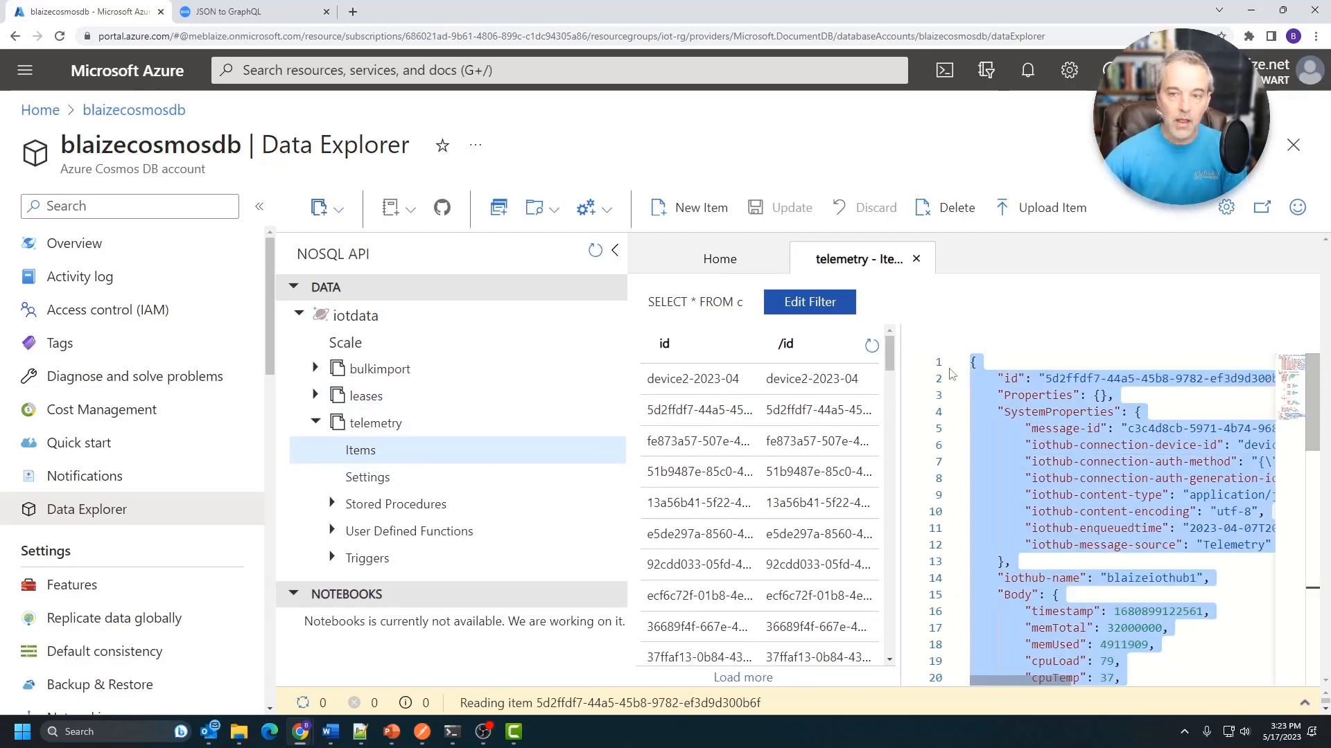
left_click(247, 12)
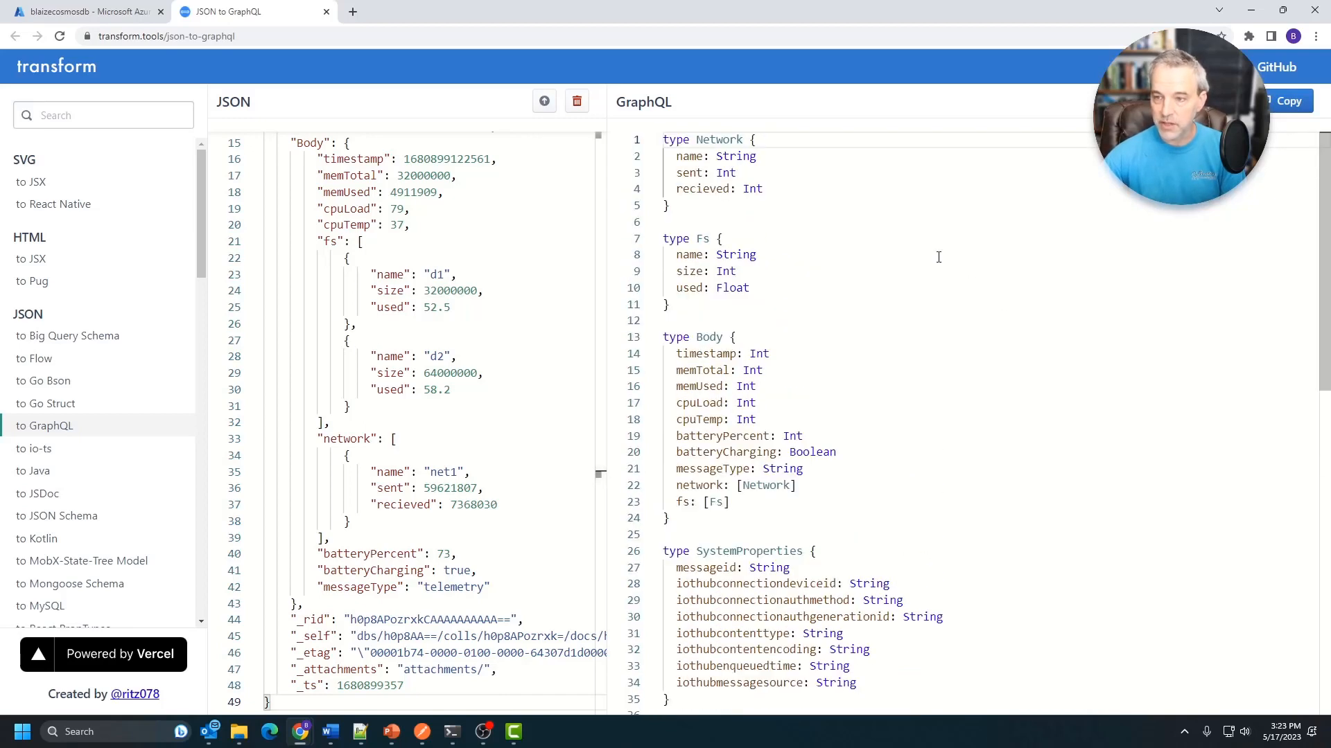
mouse_move(800, 336)
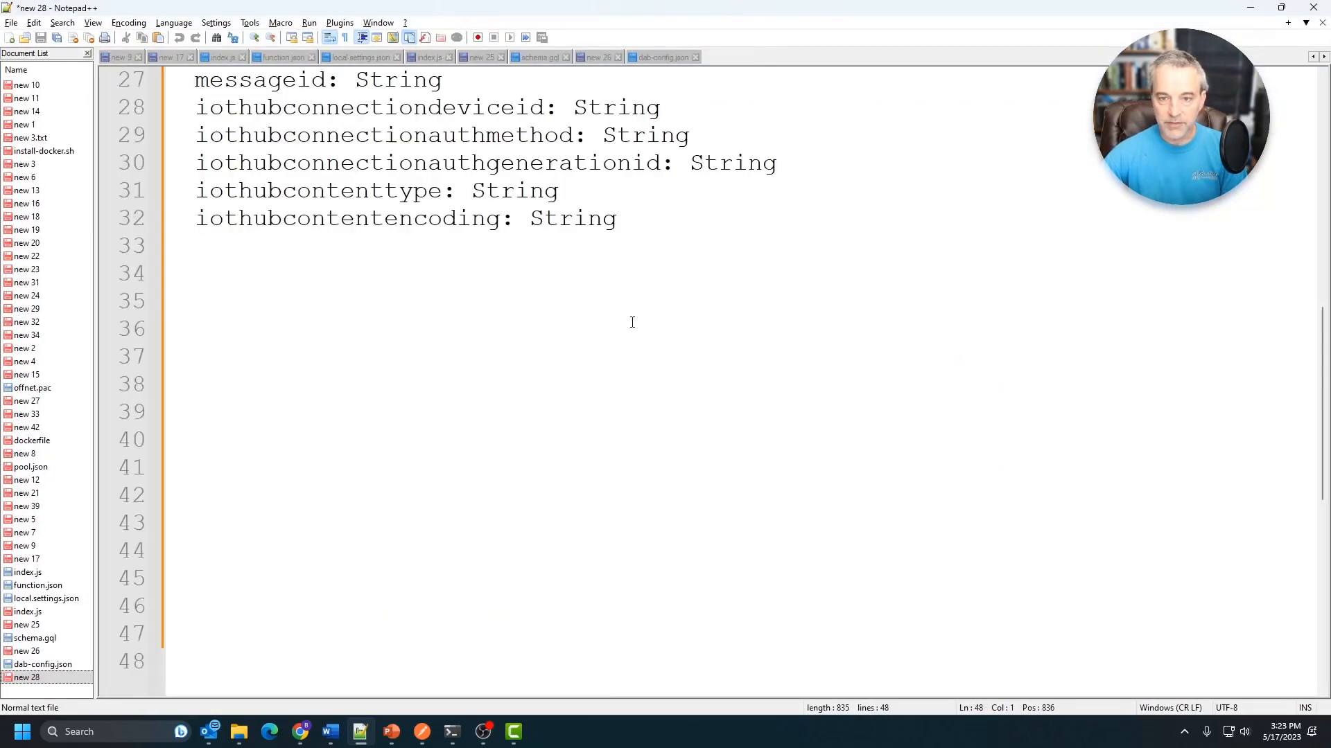
double_click(389, 356)
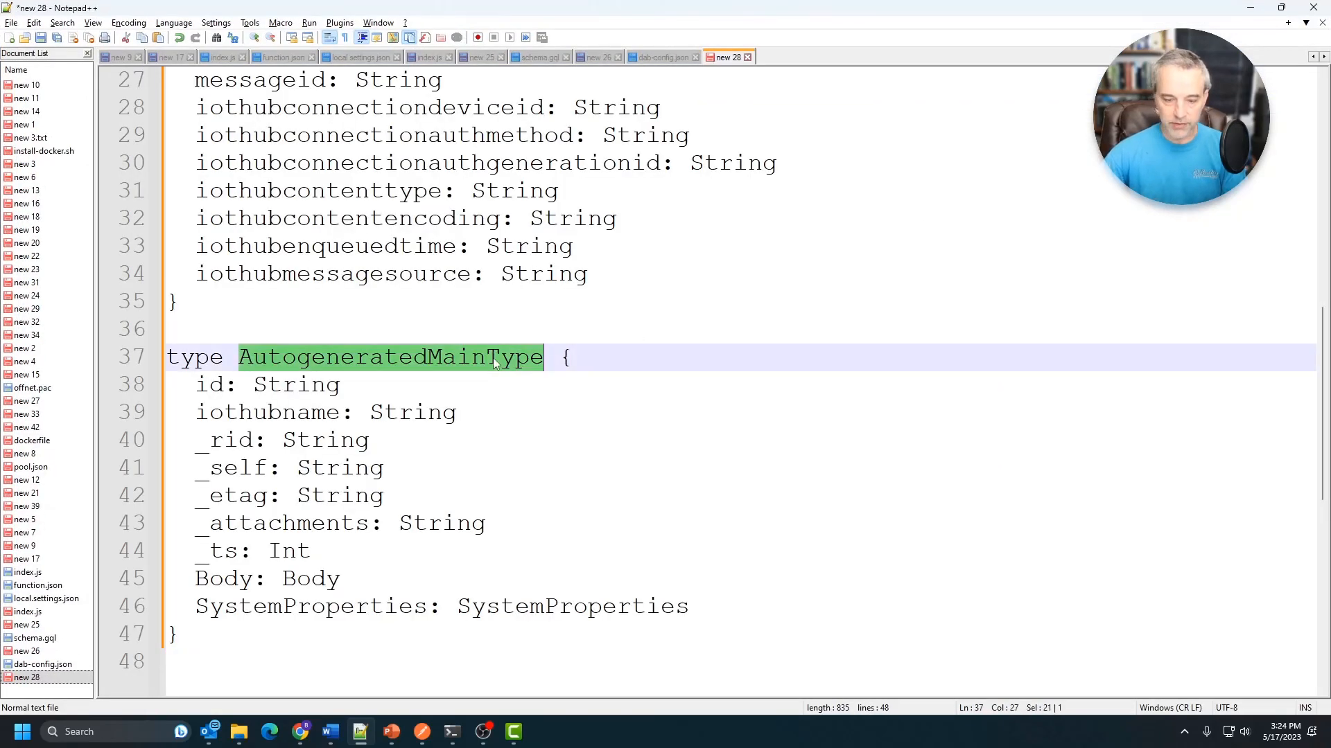
type("Telemetry {")
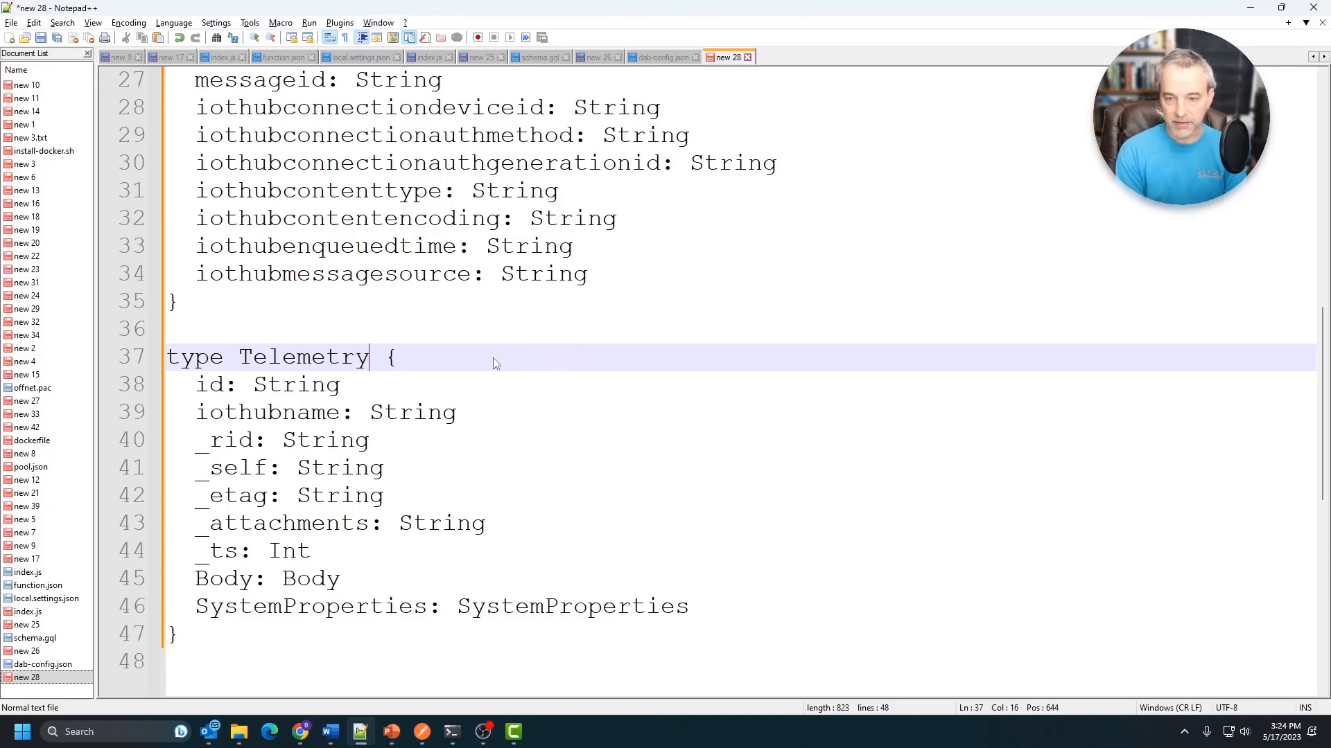
type("@")
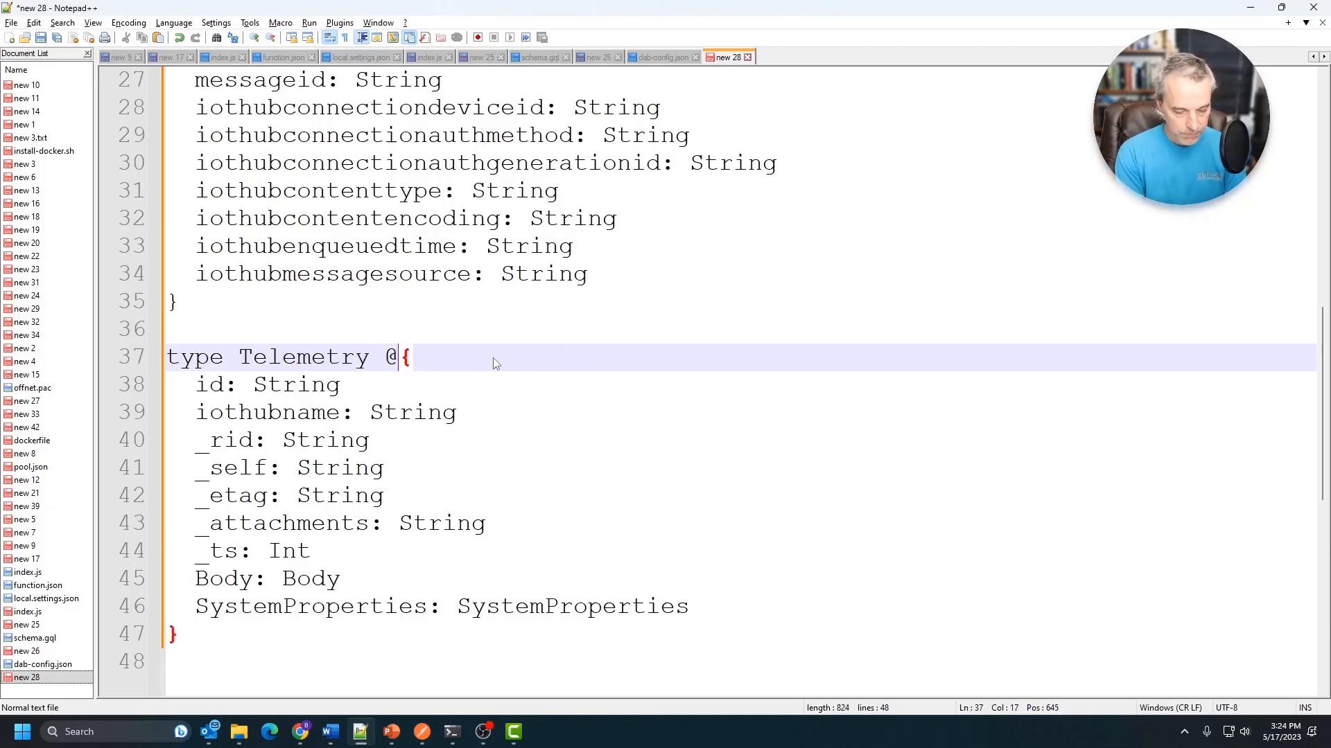
type("model")
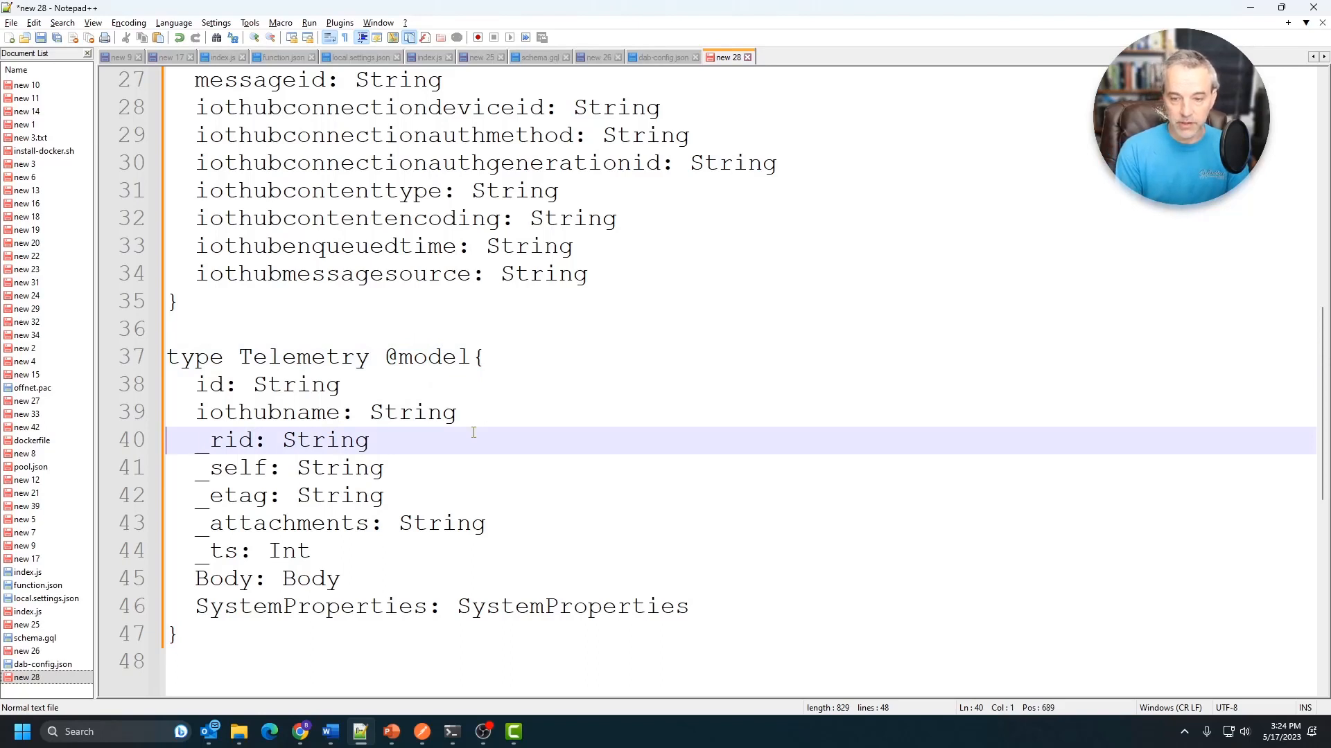
Step: Delete the _rid through _ts underscore system fields from the Telemetry type
left_click_drag(195, 439, 310, 550)
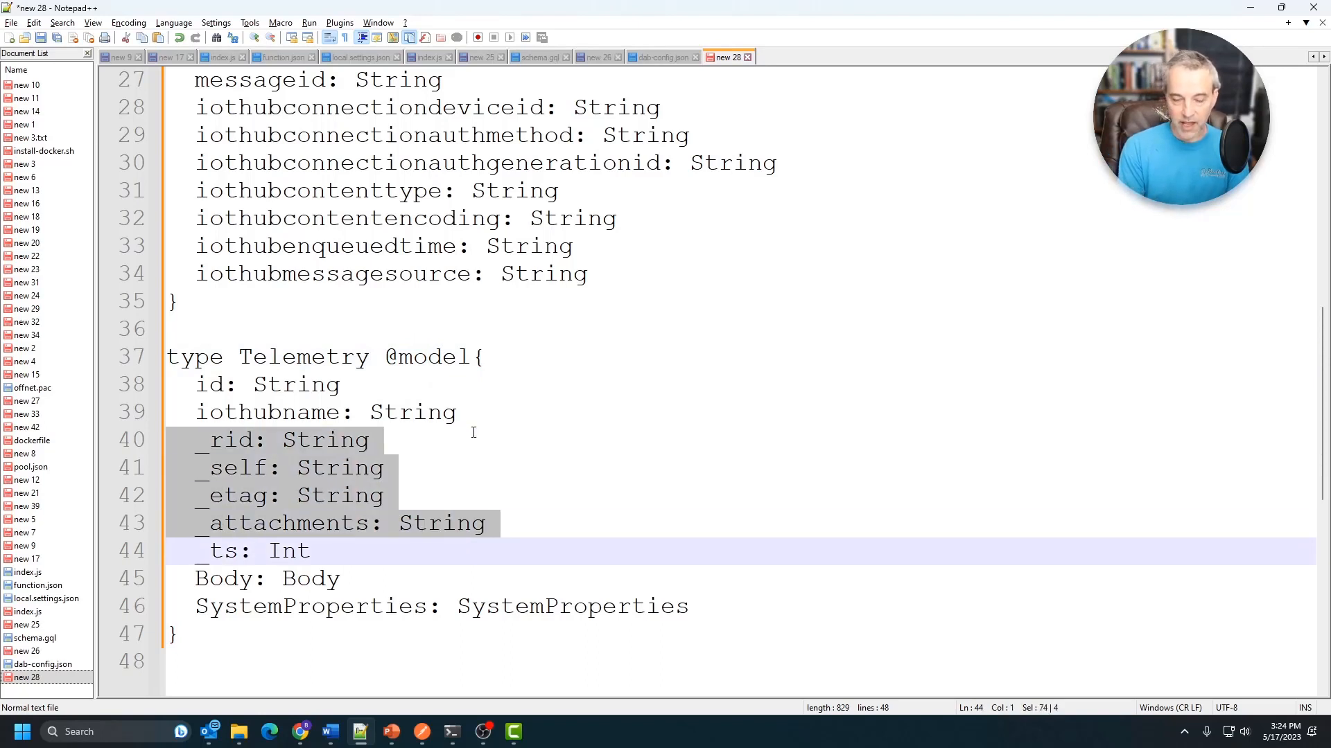
key("Delete")
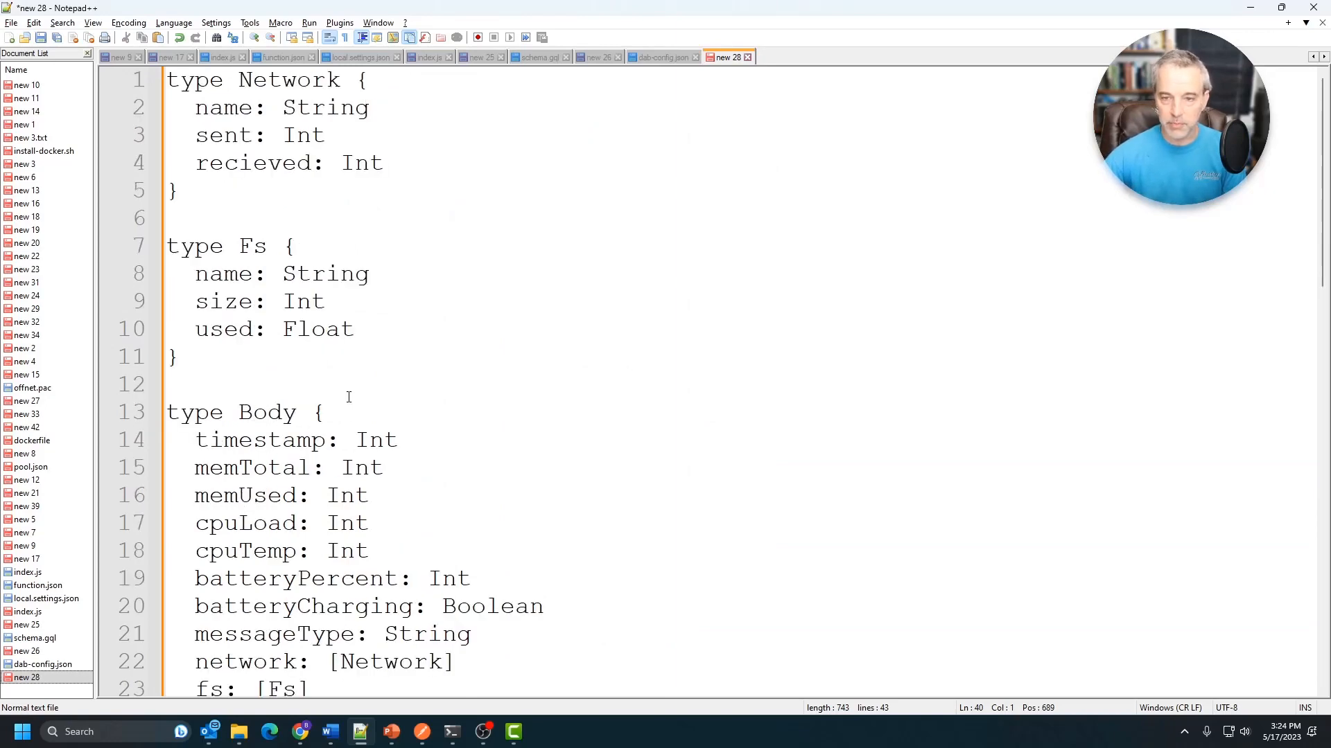
scroll("down", 3)
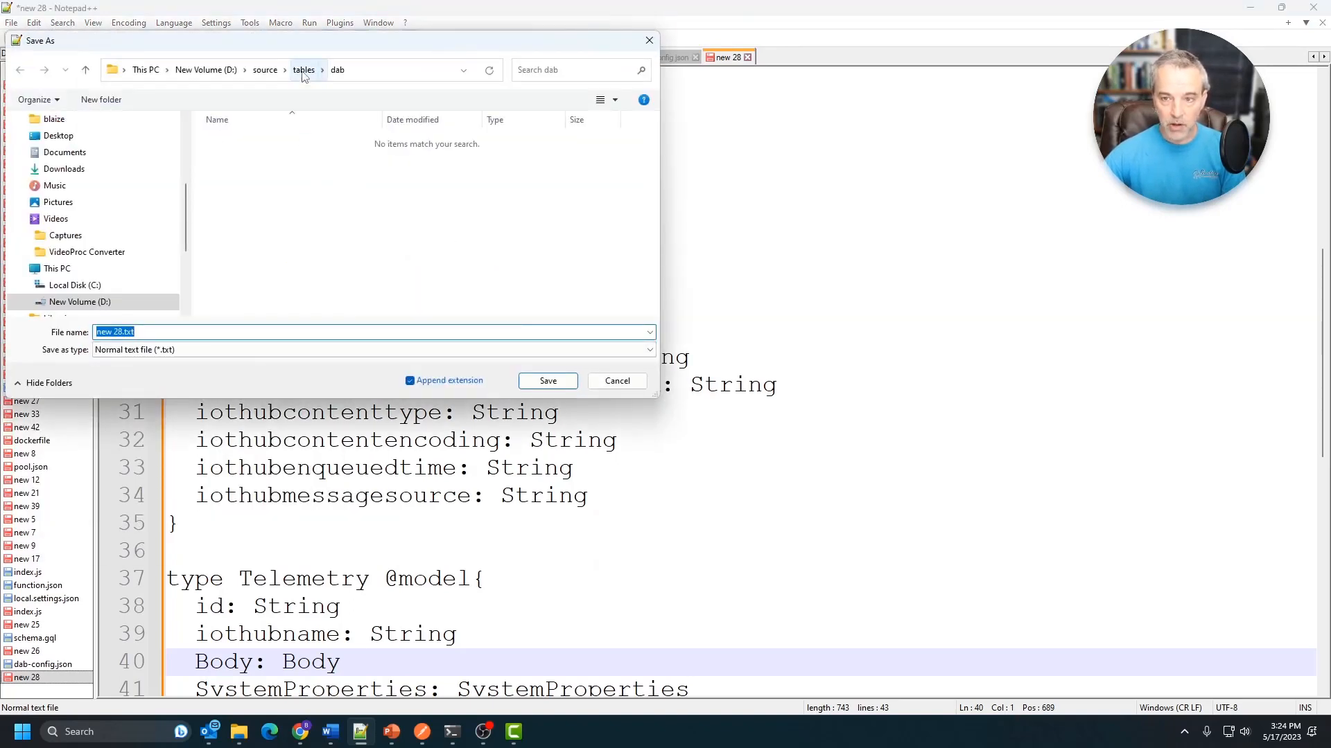
Step: Create a gqldemo folder under D:\source and save the file there as schema.gql
left_click(263, 69)
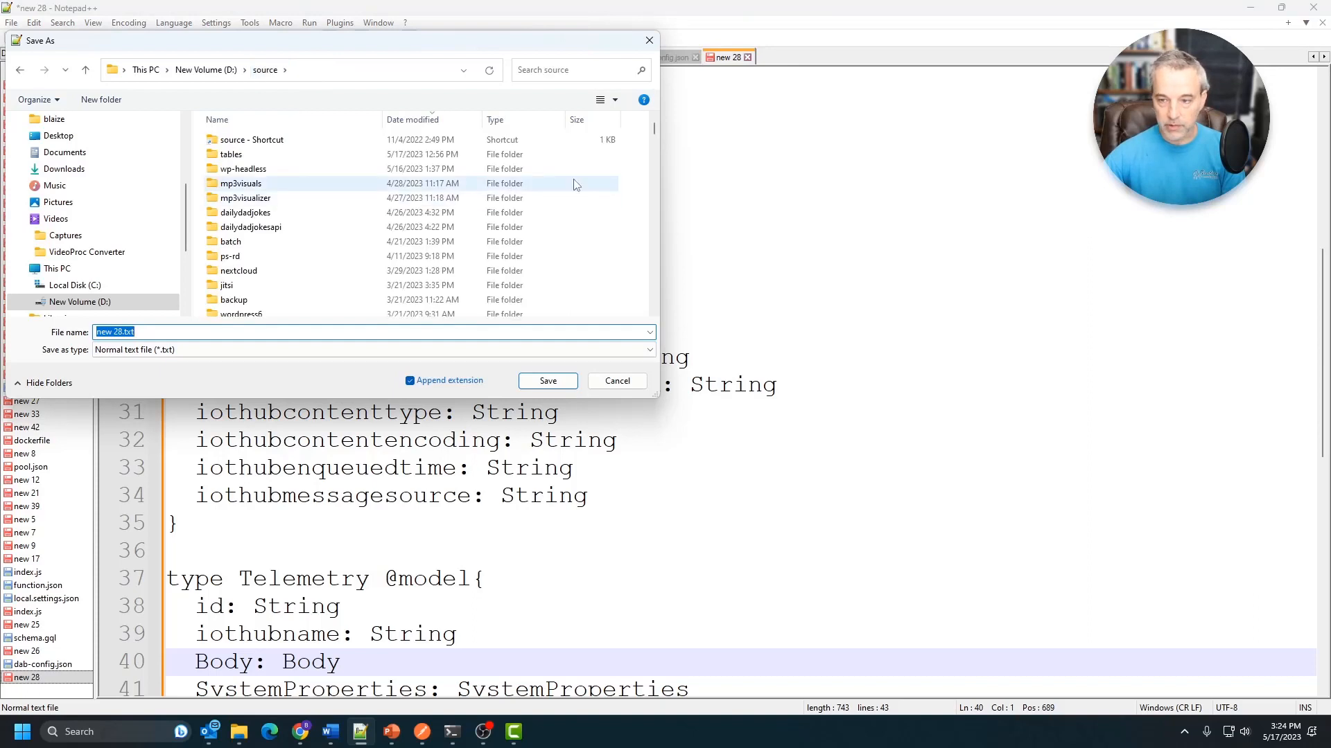
right_click(573, 184)
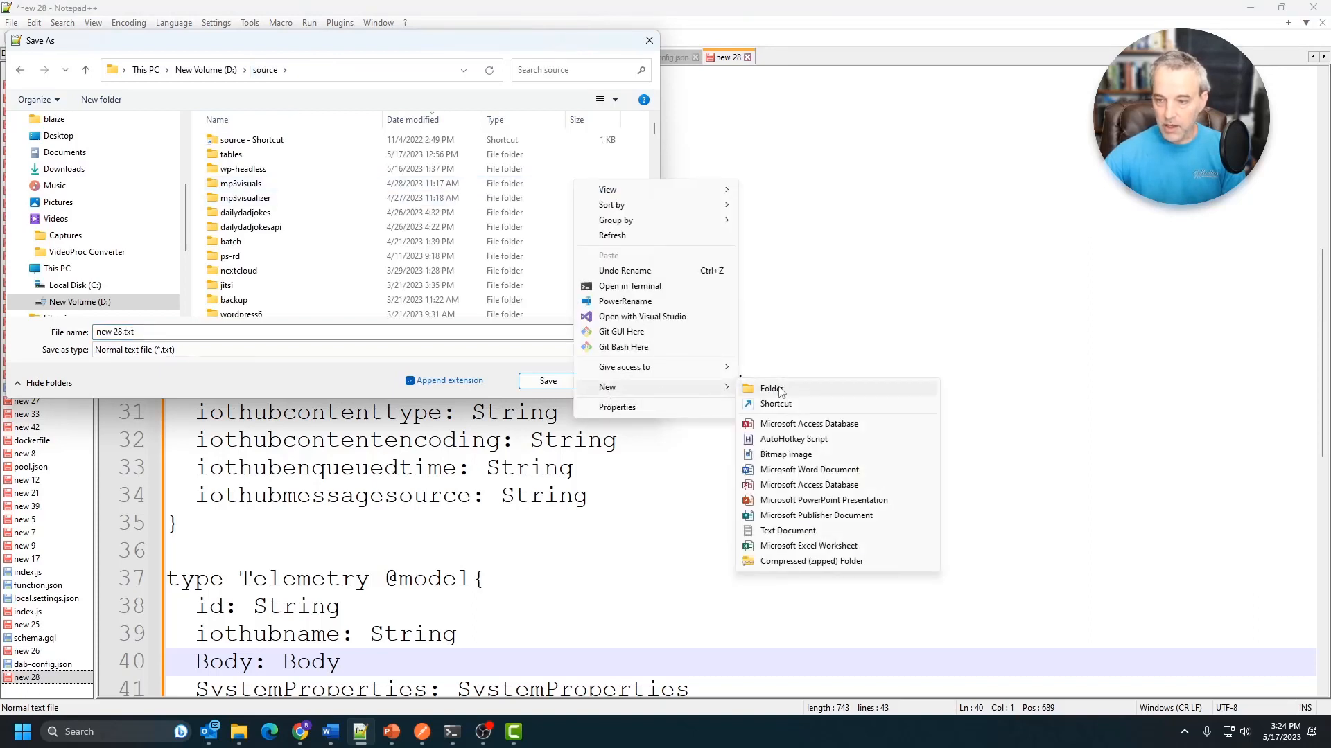
left_click(770, 388)
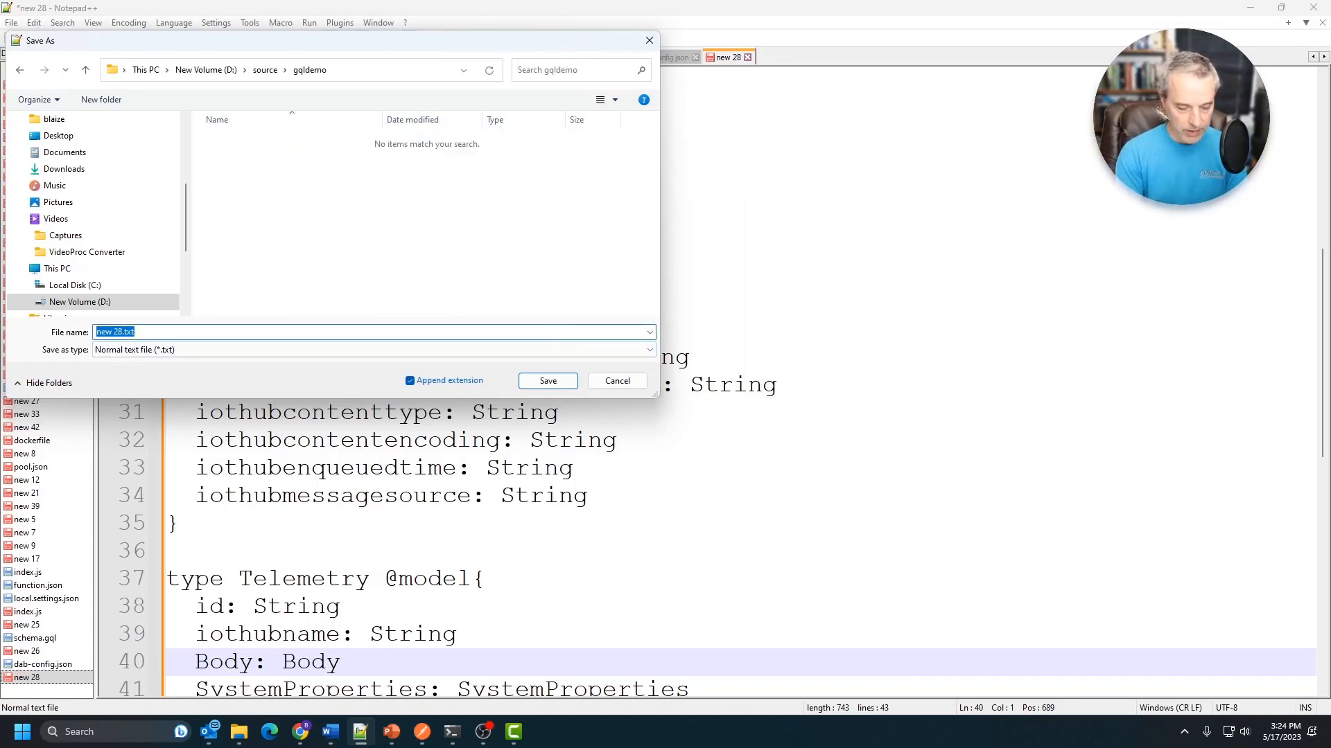
type("schema.g")
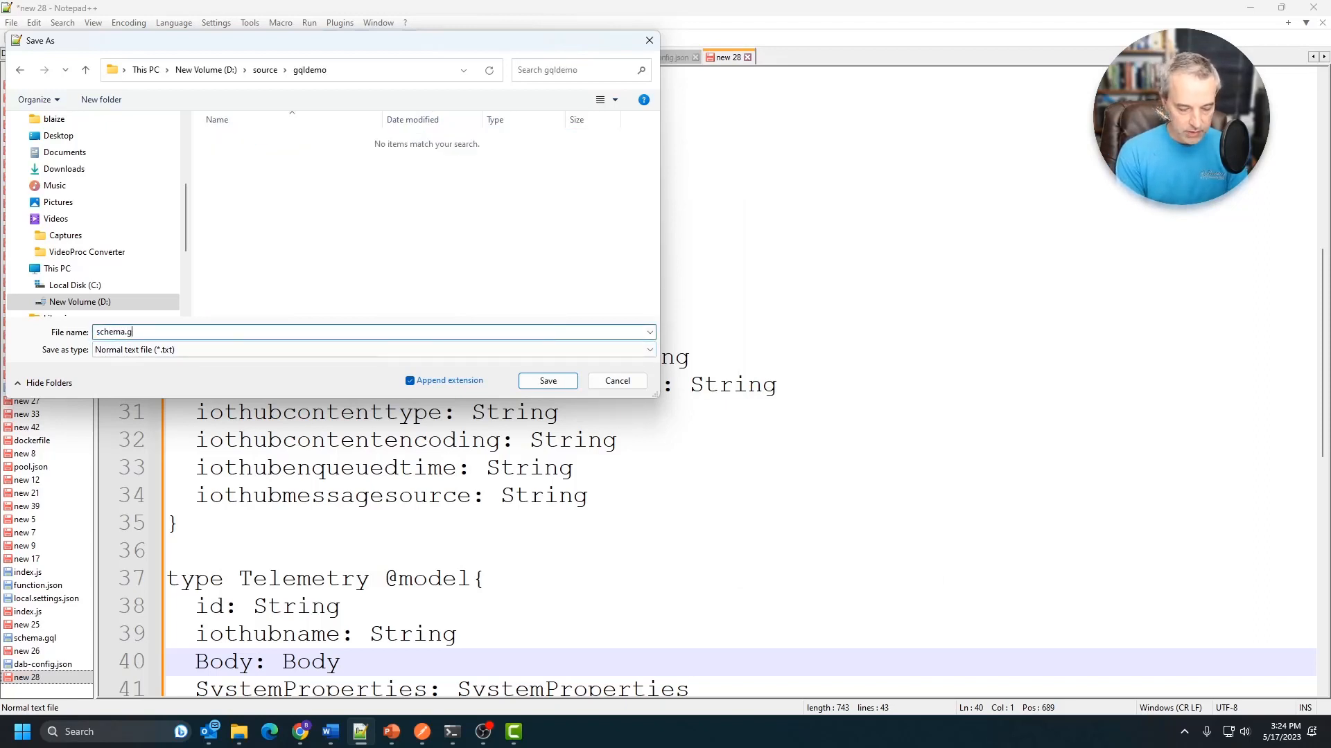
left_click(547, 381)
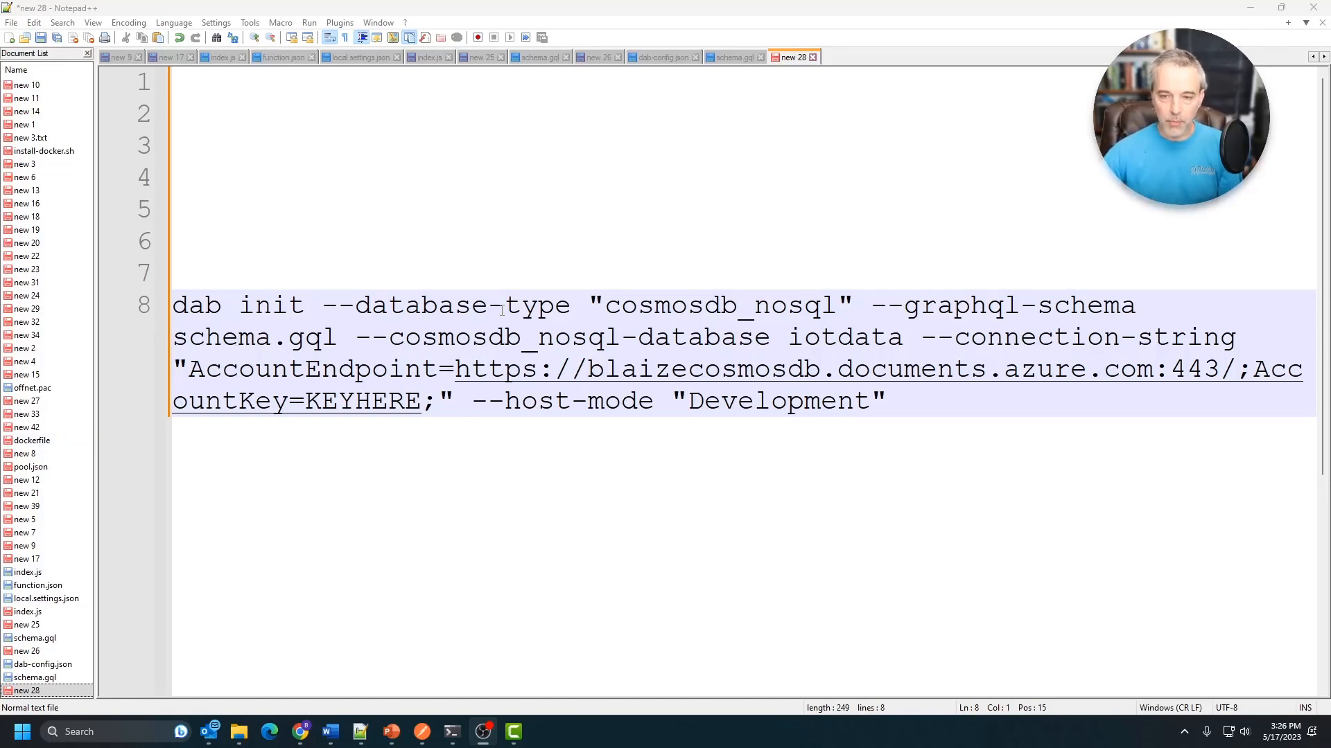
left_click(329, 305)
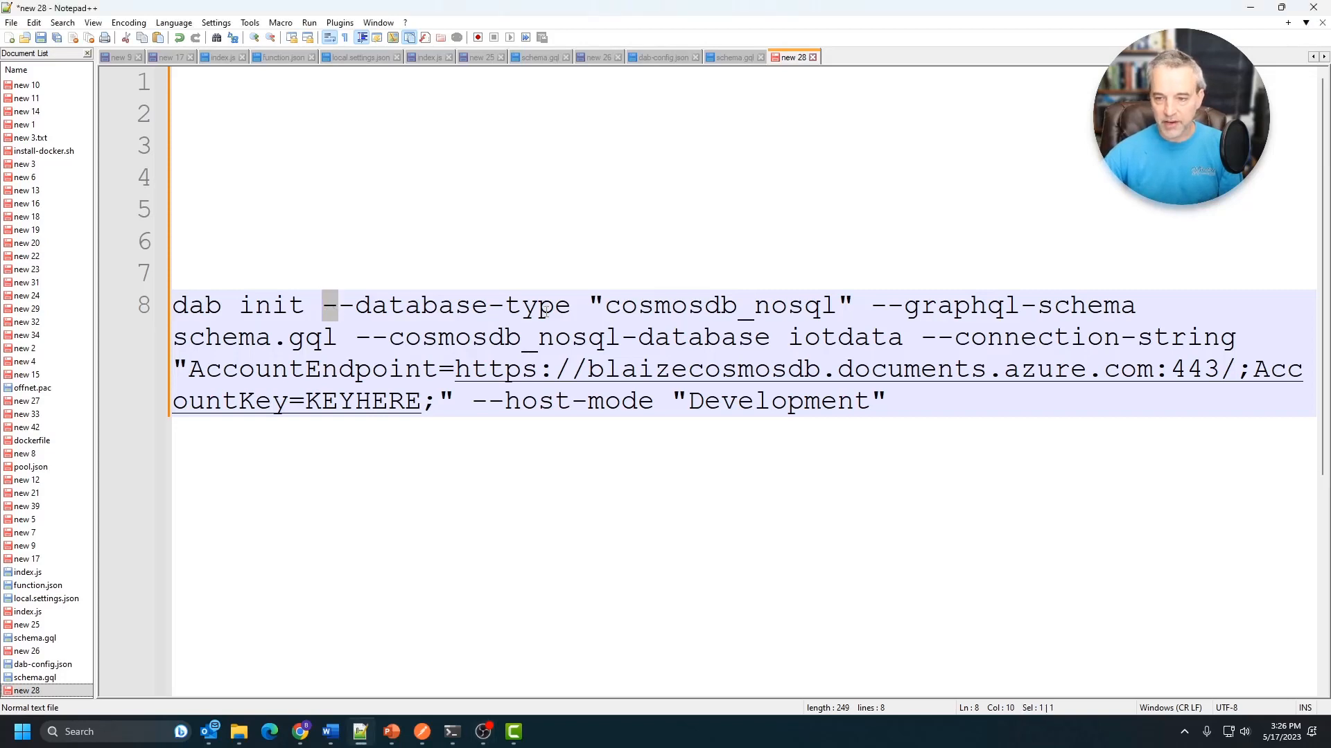
double_click(719, 305)
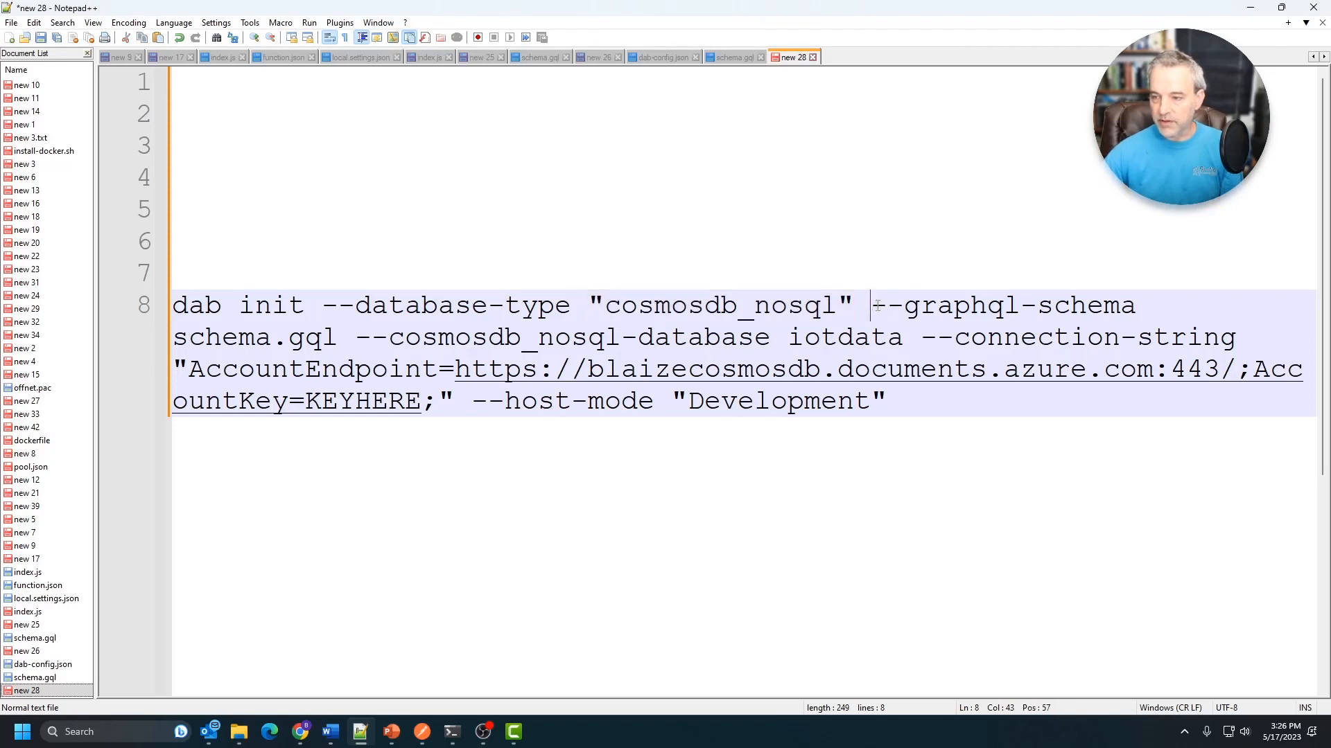
left_click_drag(870, 305, 336, 337)
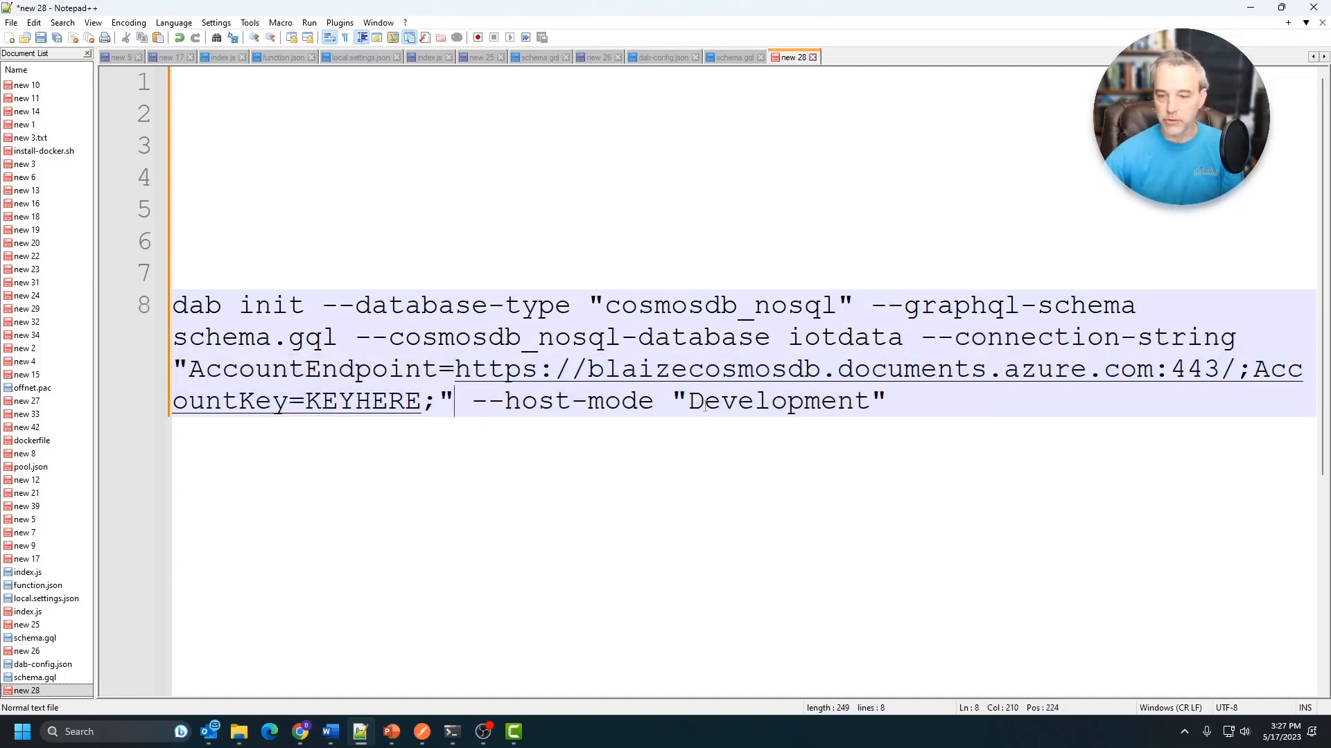
left_click_drag(470, 400, 886, 400)
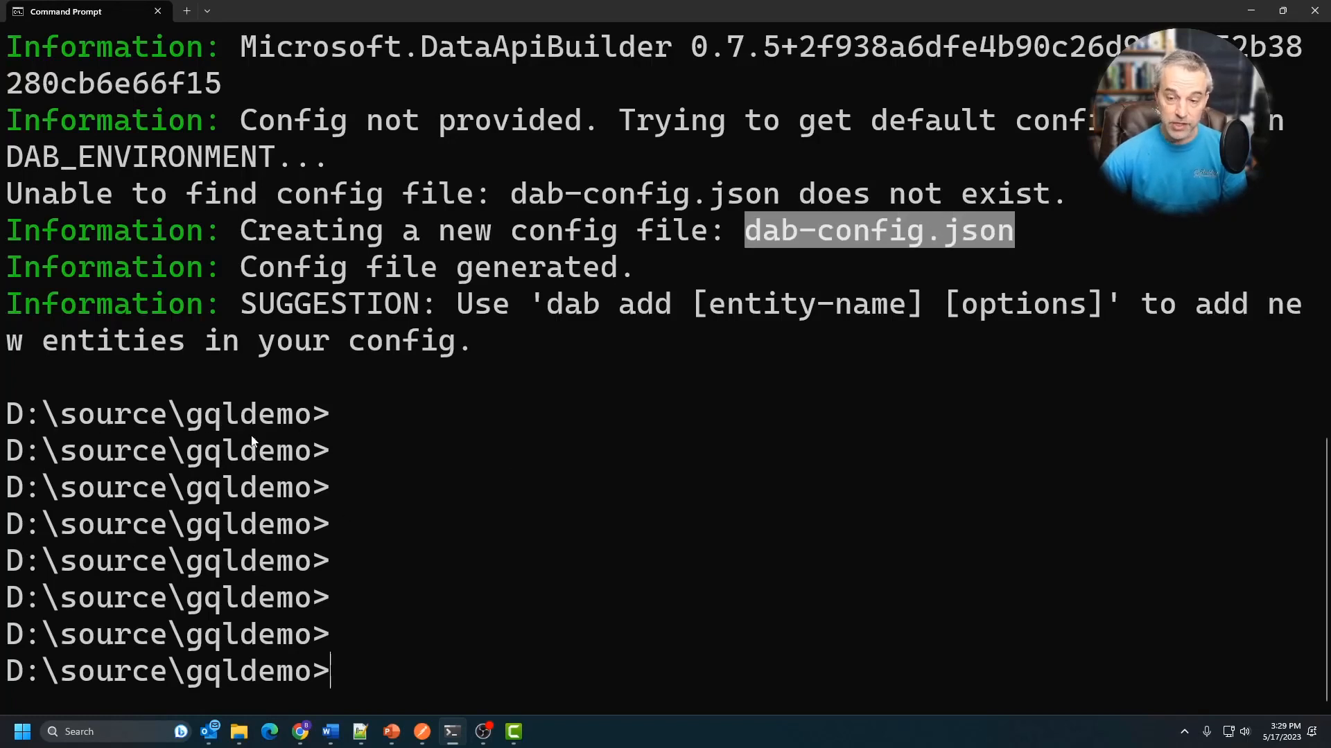
mouse_move(528, 592)
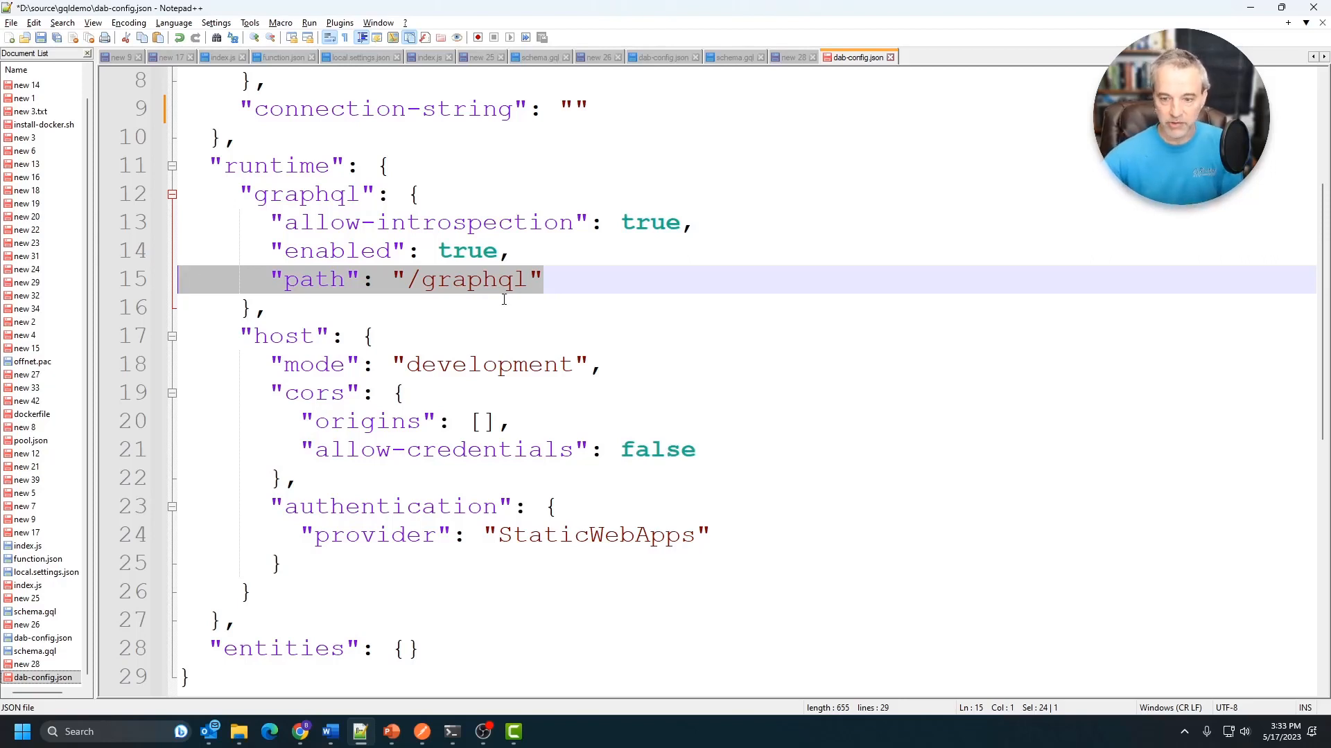
Step: Scroll dab-config.json past the runtime and host sections to the empty entities block
scroll("down", 3)
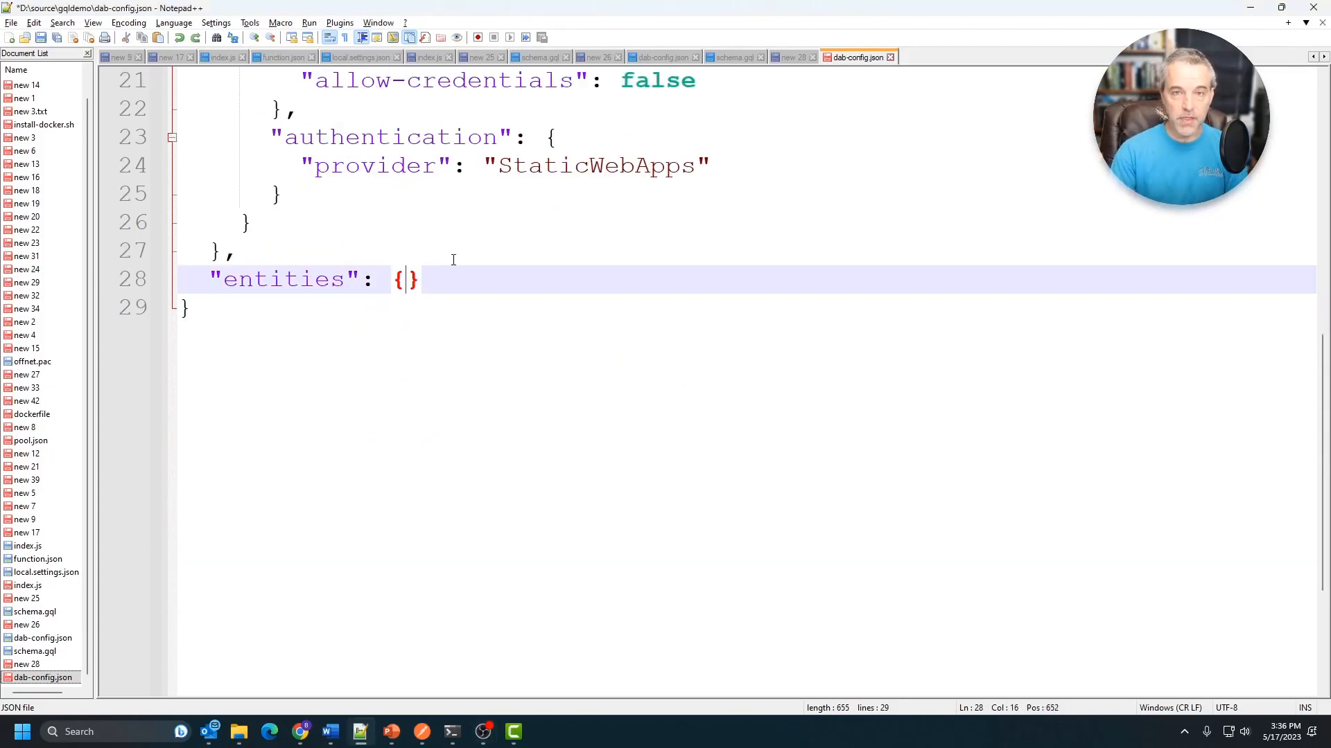
Step: Add a "Telemetry" entity entry inside the empty entities block
key("Enter")
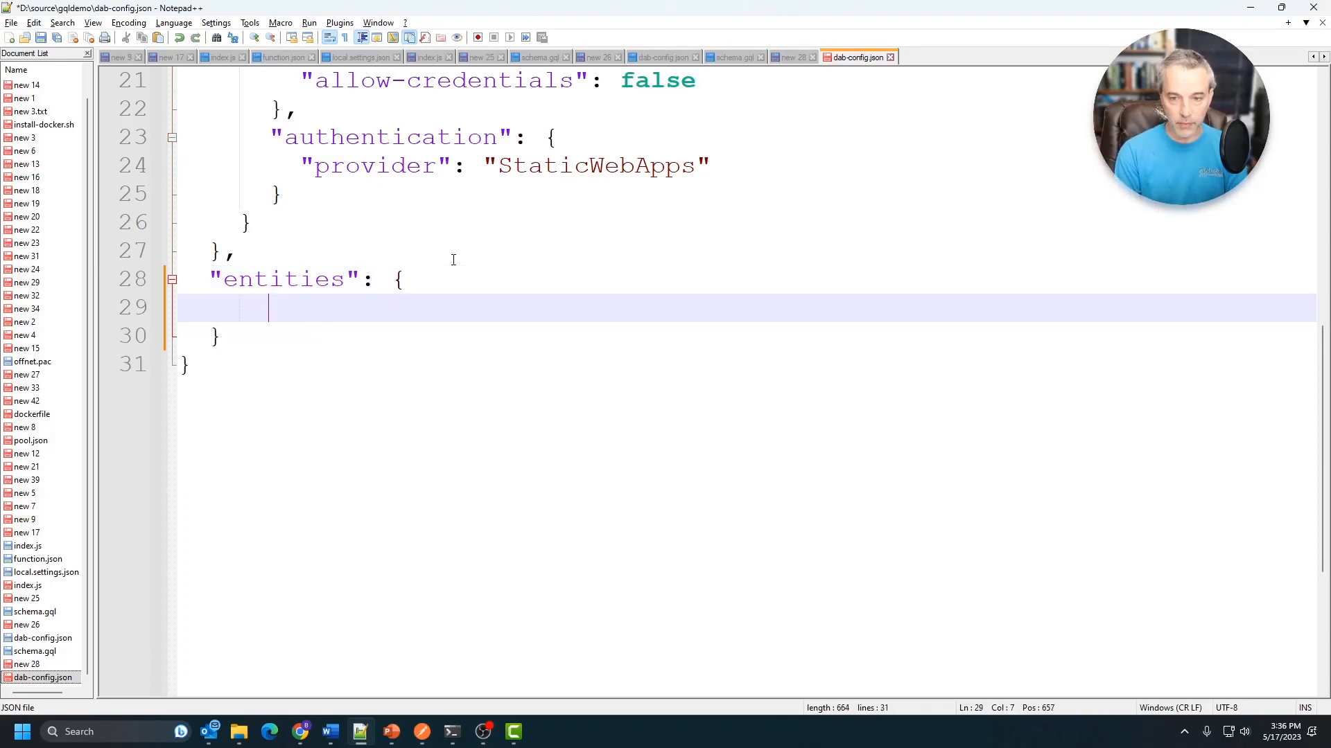
type("\"Telemetry\": {")
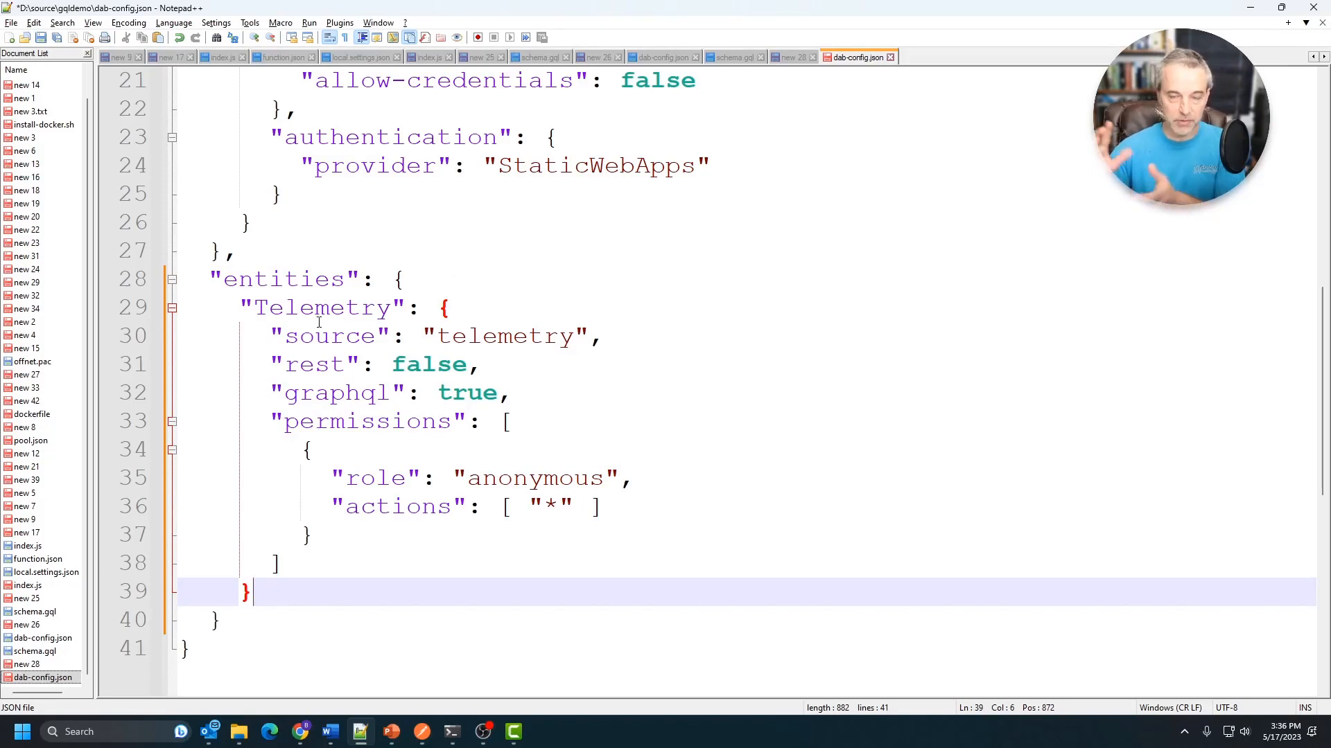
double_click(505, 336)
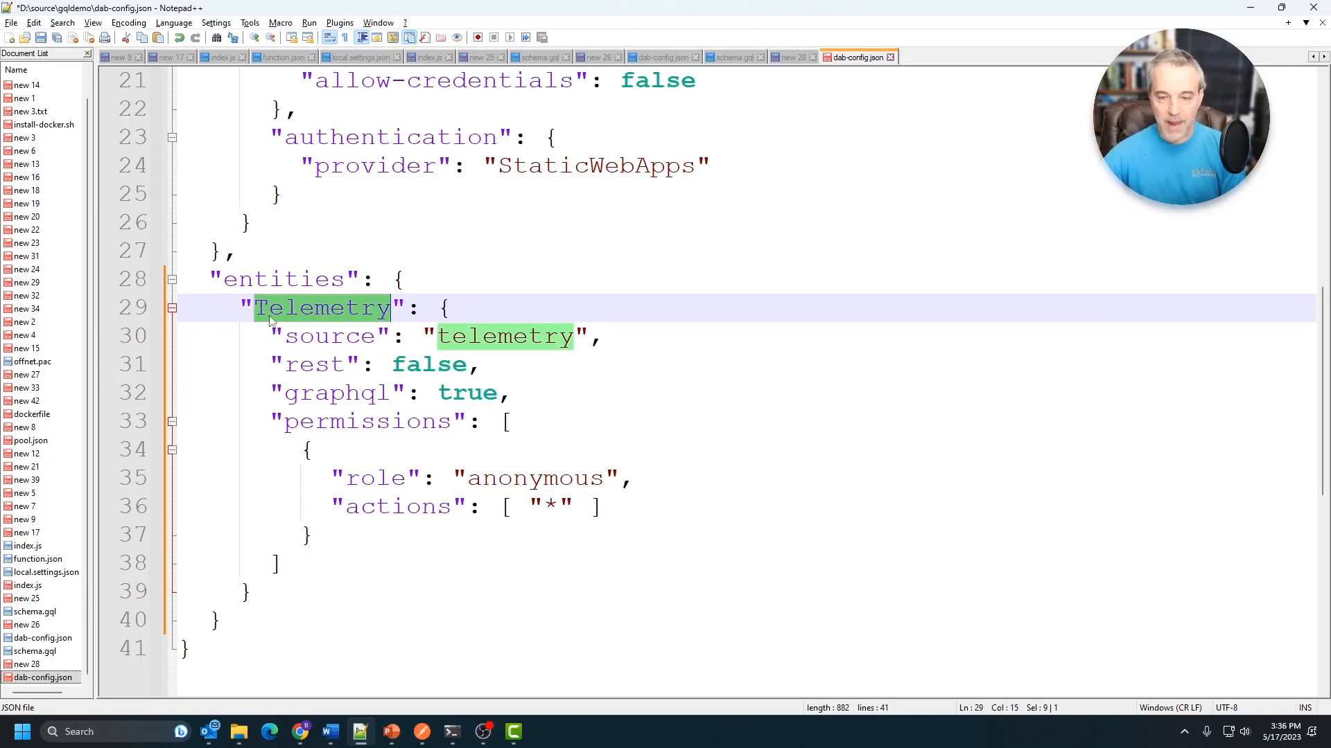
left_click(261, 308)
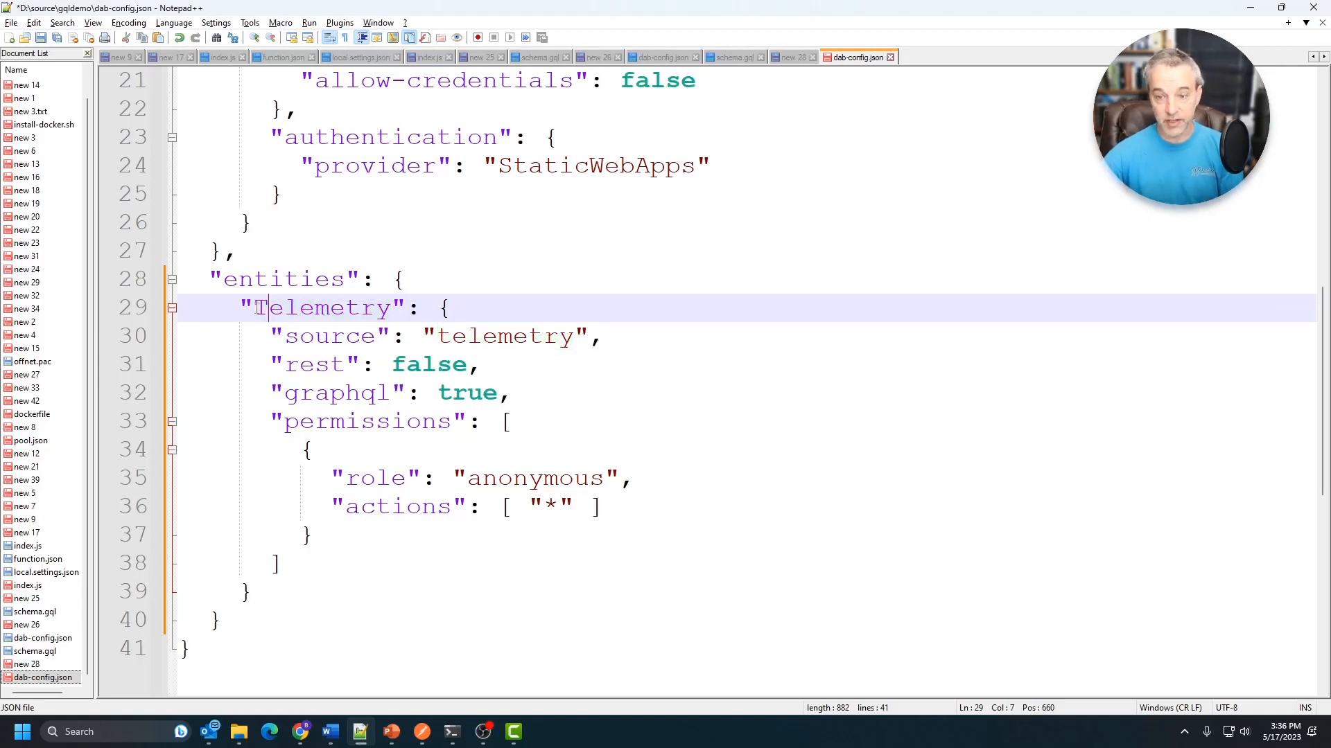
double_click(327, 308)
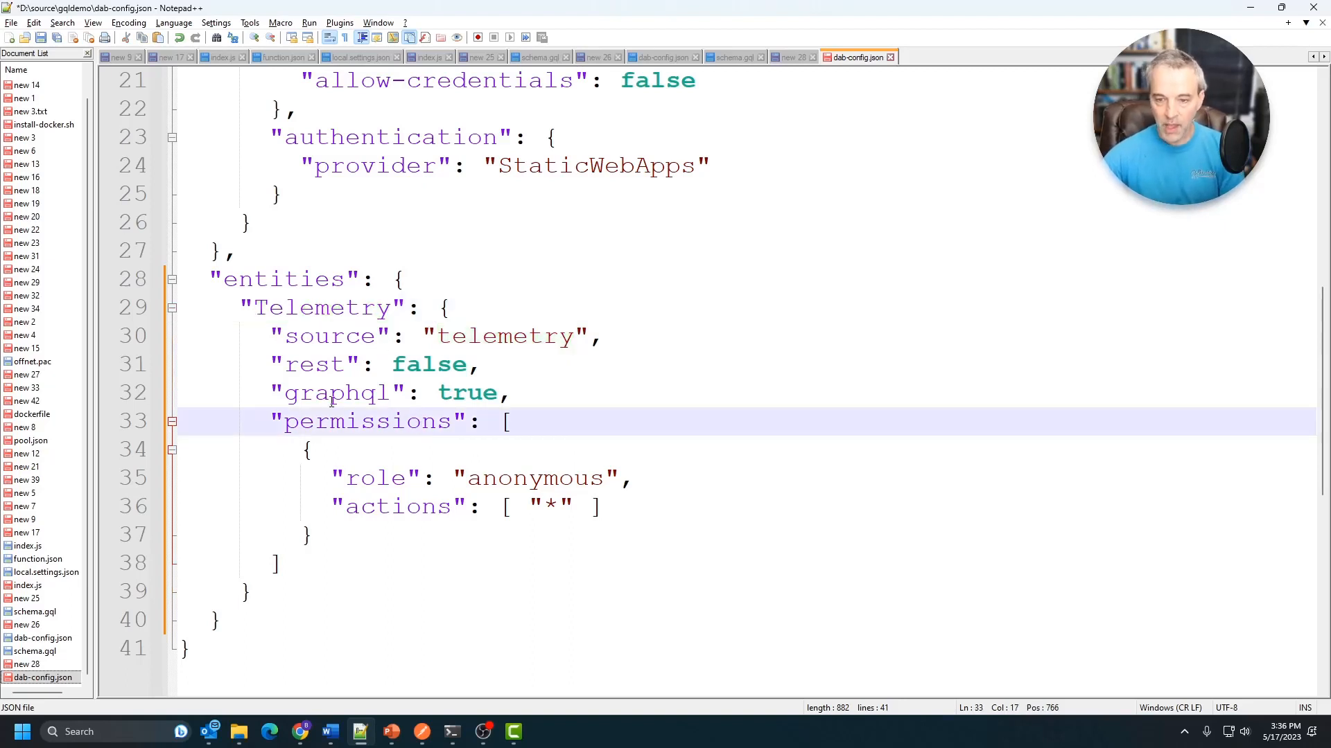
Step: Review the entity's source telemetry, rest false, graphql true and anonymous permissions, then reopen schema.gql
left_click_drag(505, 422, 280, 563)
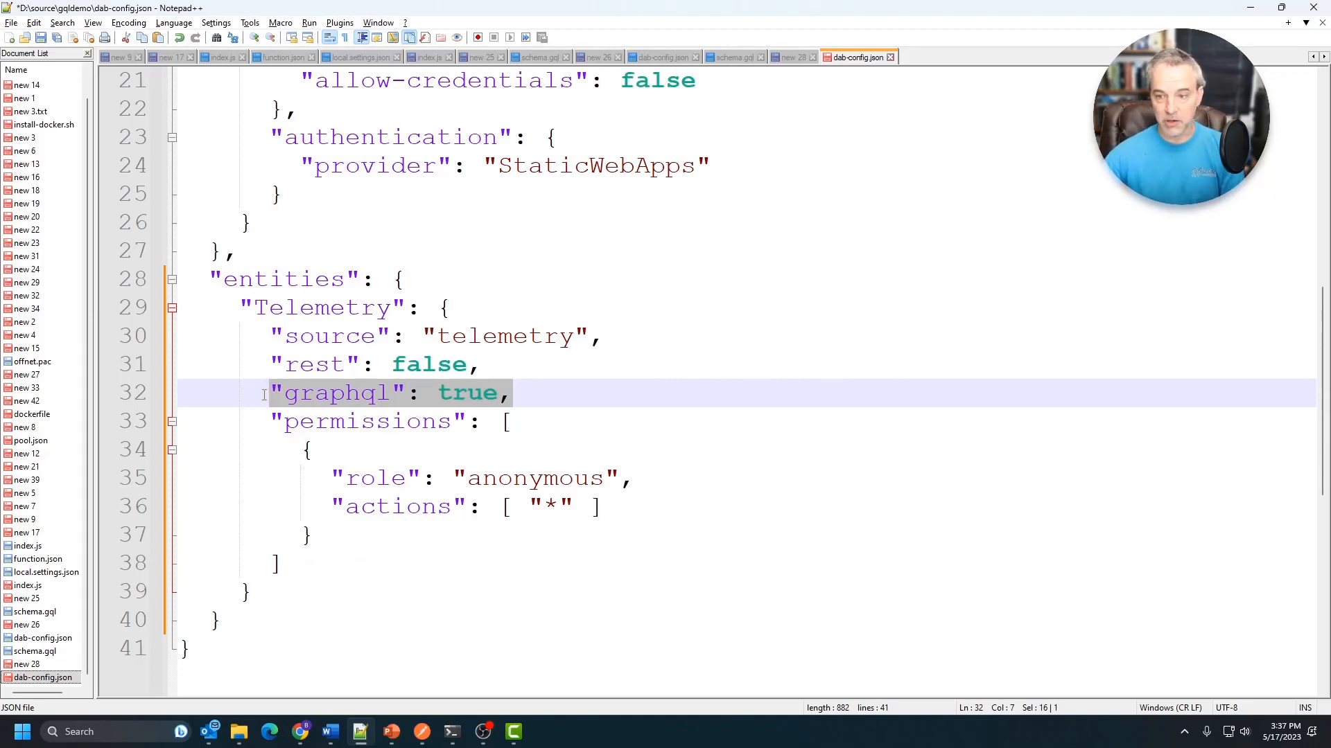
double_click(504, 337)
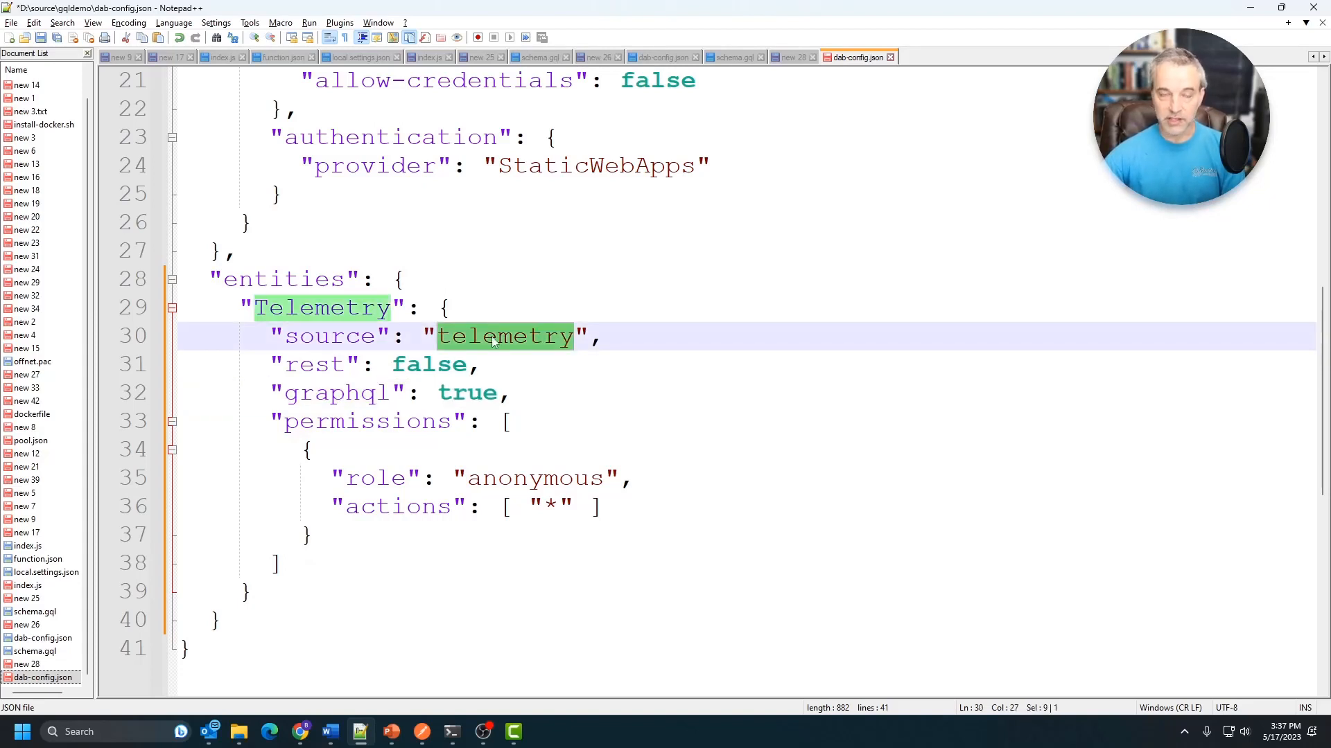
left_click(732, 57)
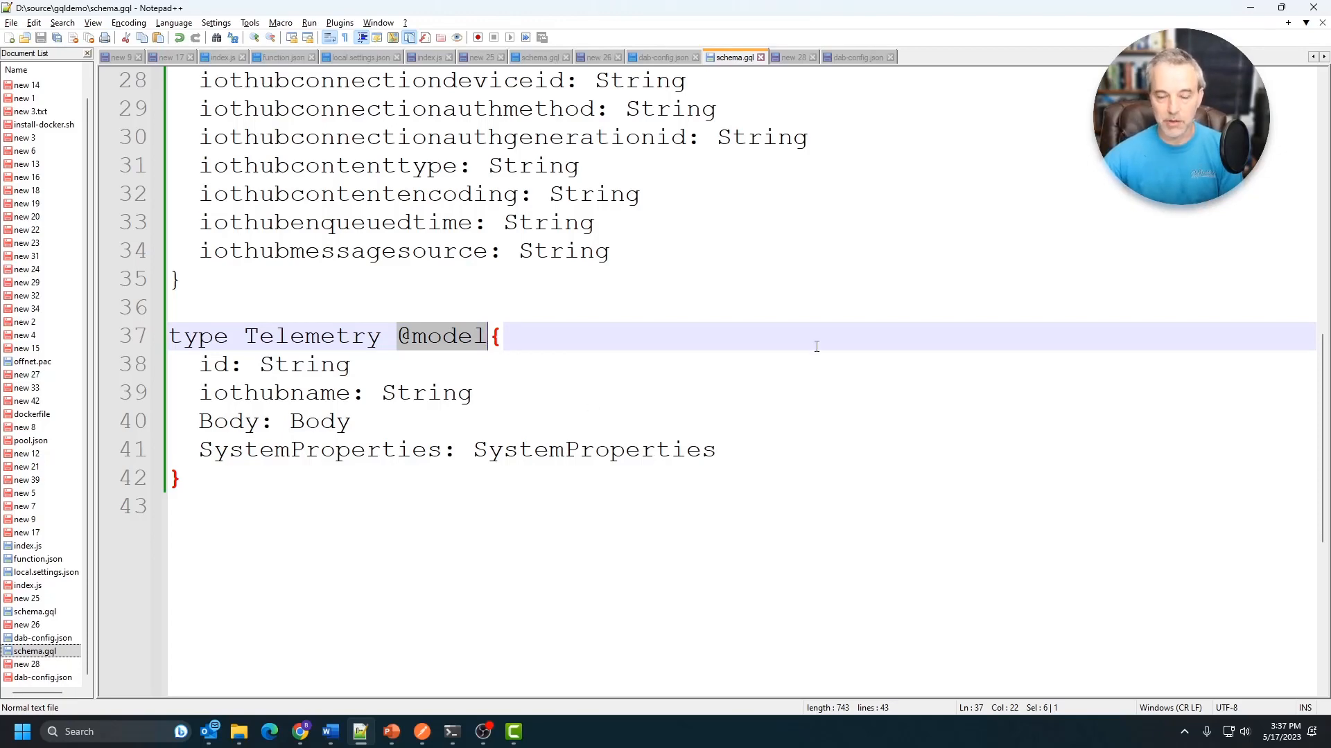
scroll("down", 3)
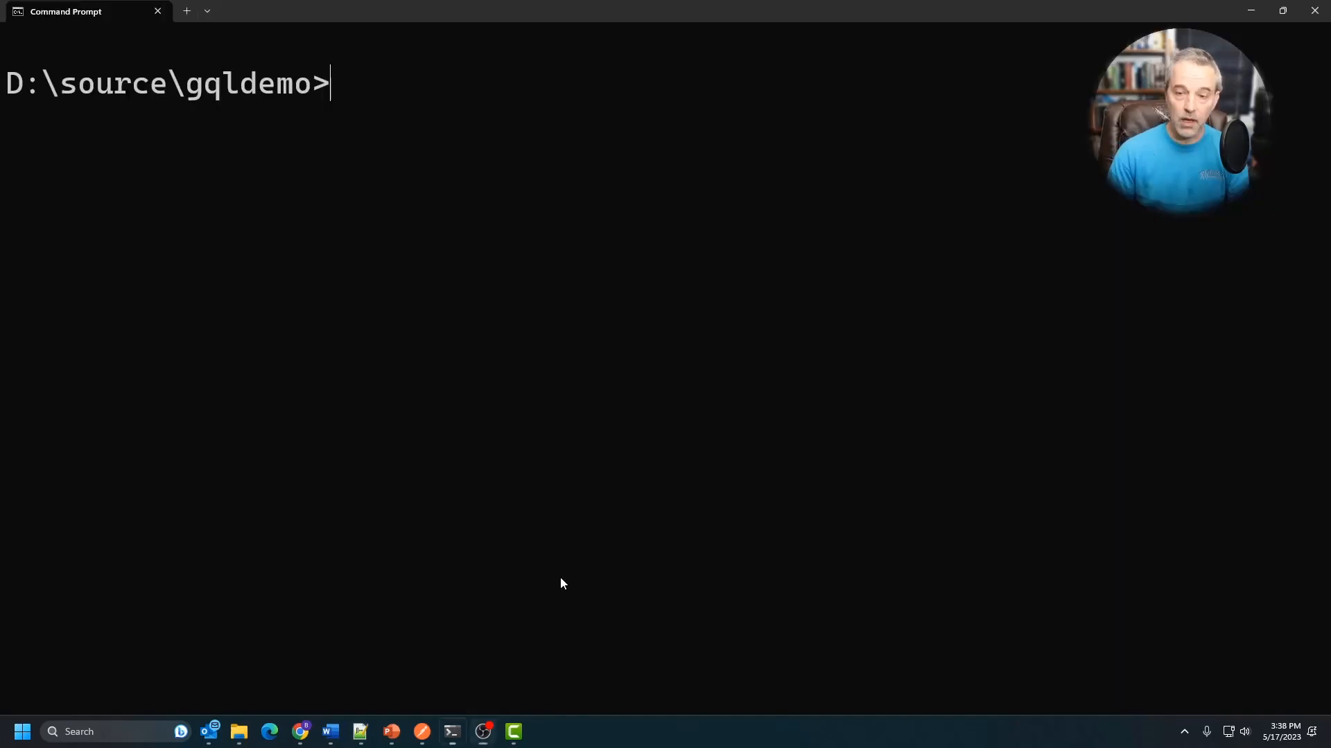
Step: Run dab start in D:\source\gqldemo so it listens on localhost:5001
type("dan")
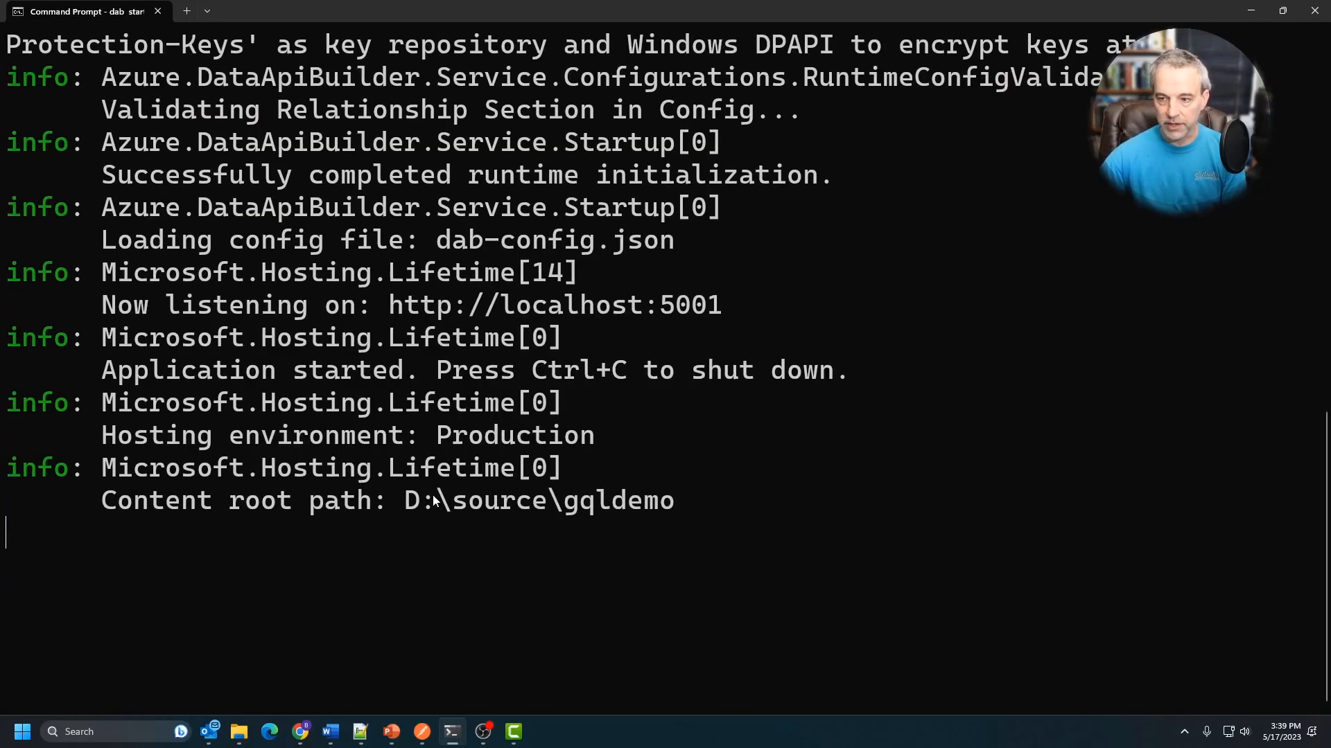
mouse_move(657, 305)
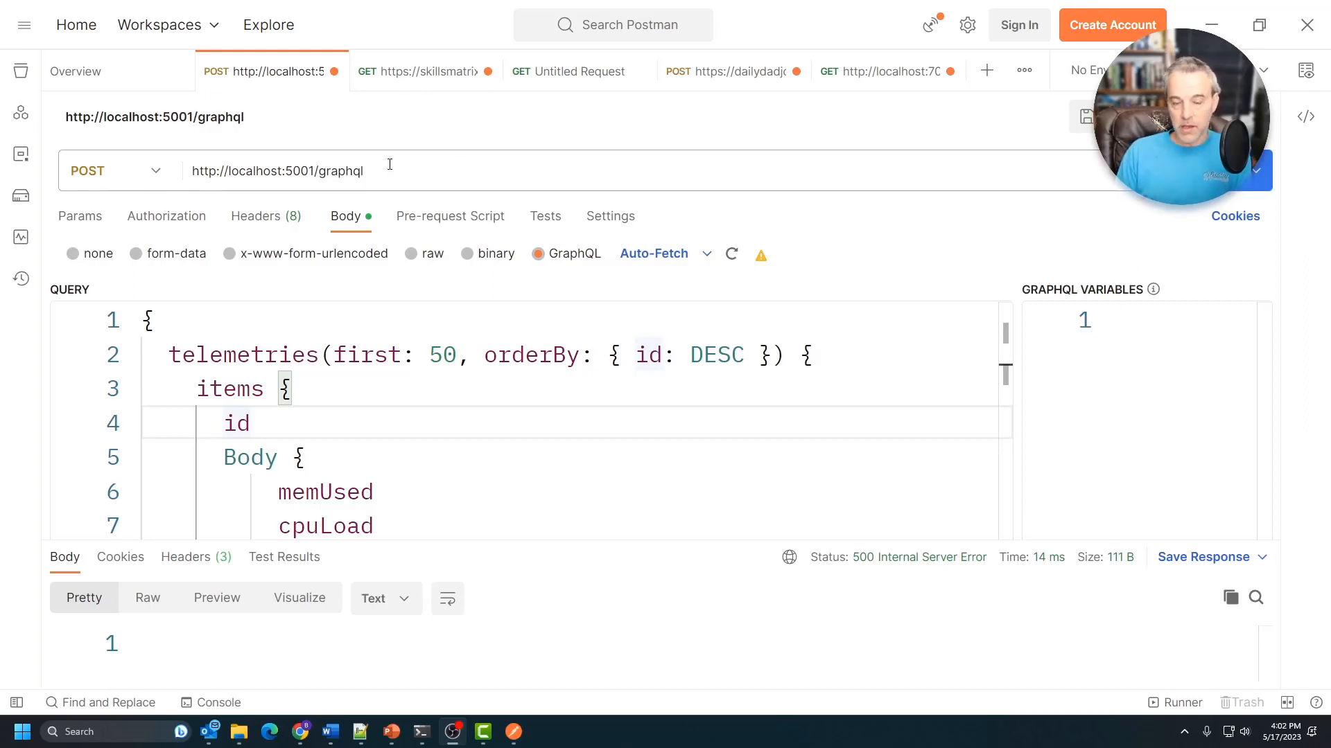
mouse_move(149, 191)
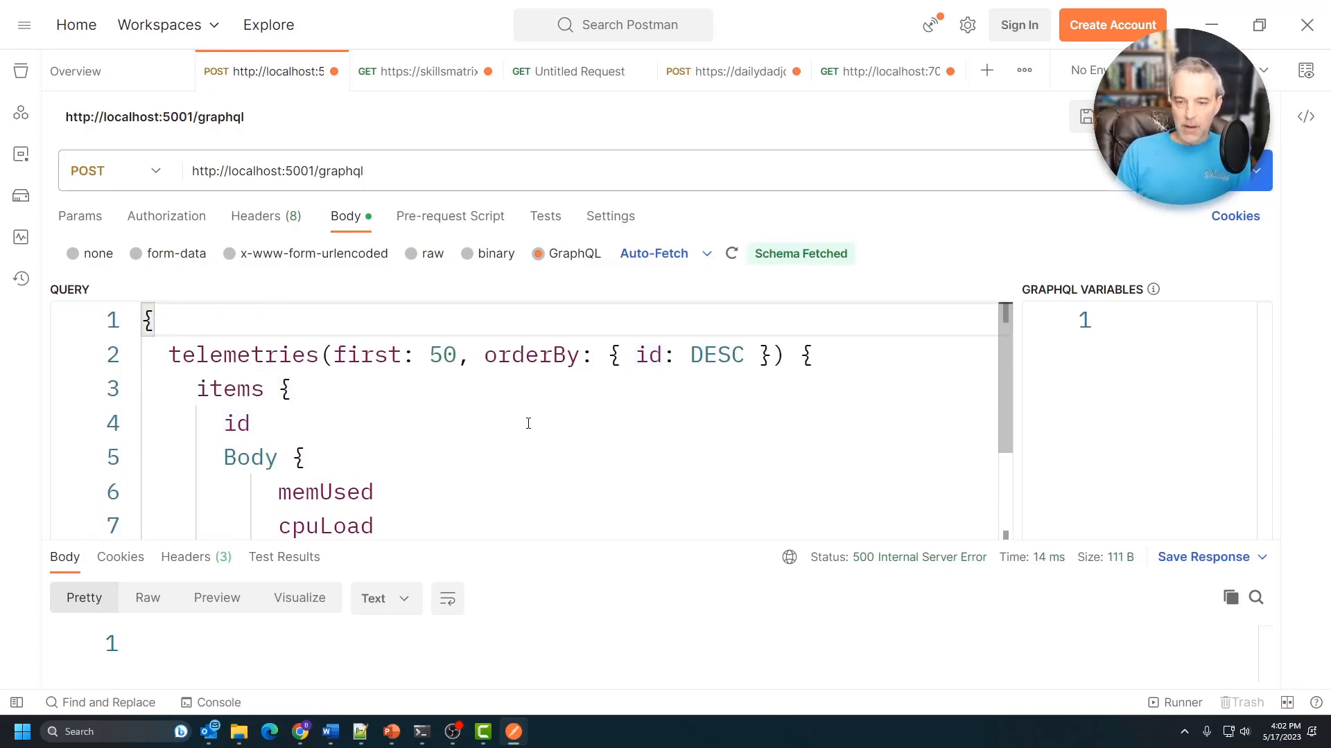
Step: Write the telemetries query for the first 50 items ordered by id descending in the GraphQL body
double_click(243, 355)
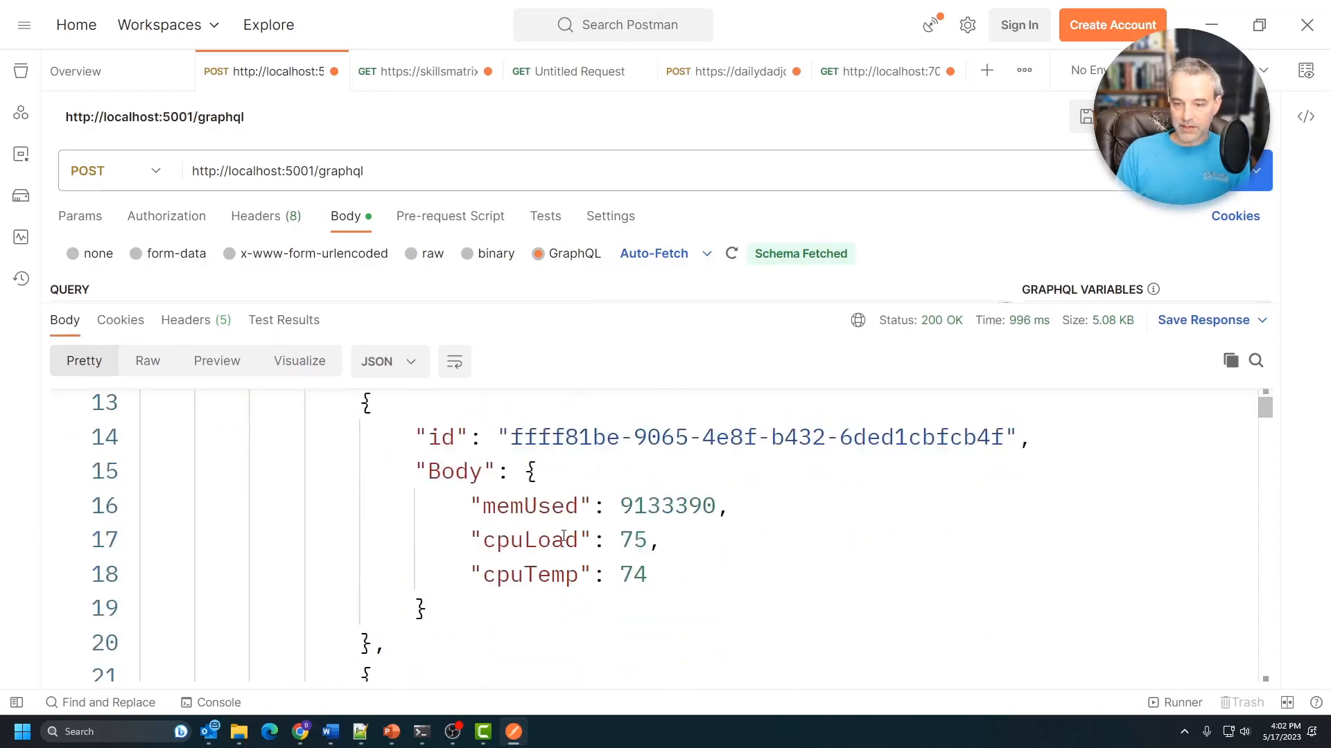
Step: Scroll through the 200 OK response listing telemetry id, memUsed, cpuLoad and cpuTemp values
scroll("down", 3)
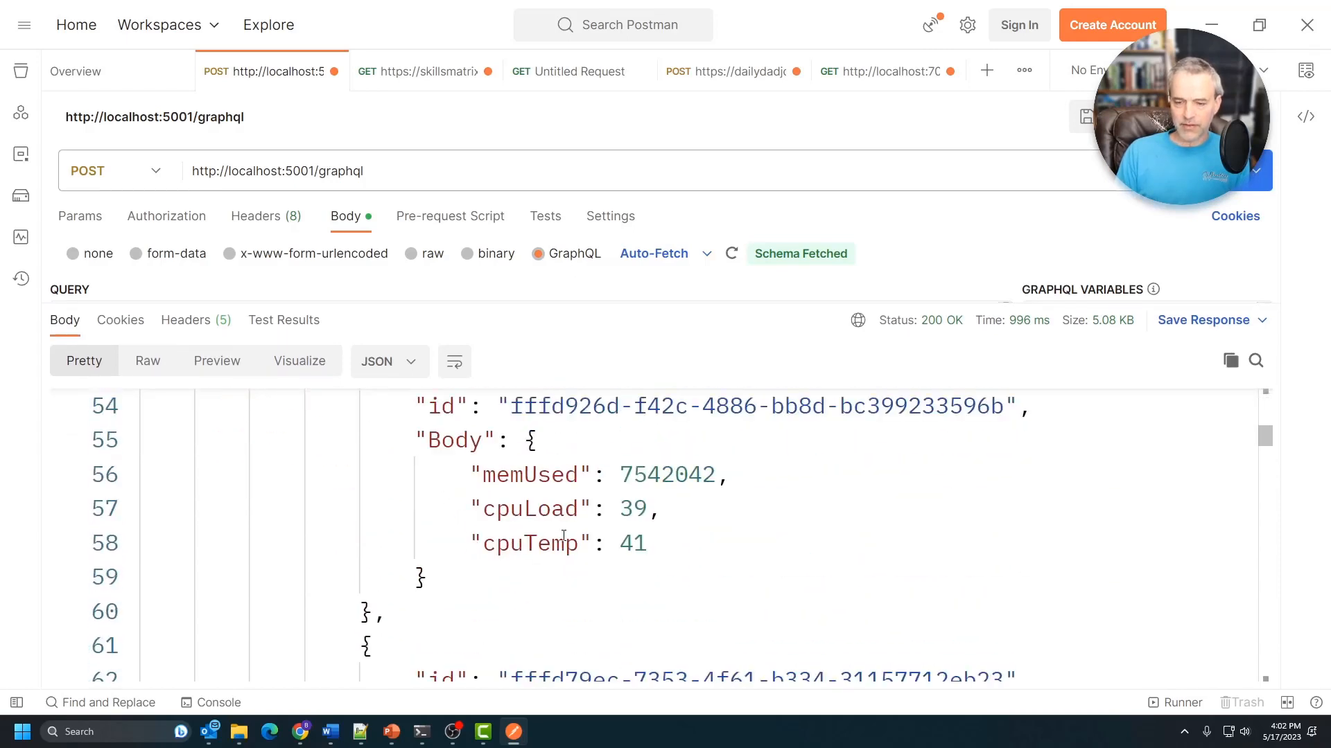
scroll("down", 3)
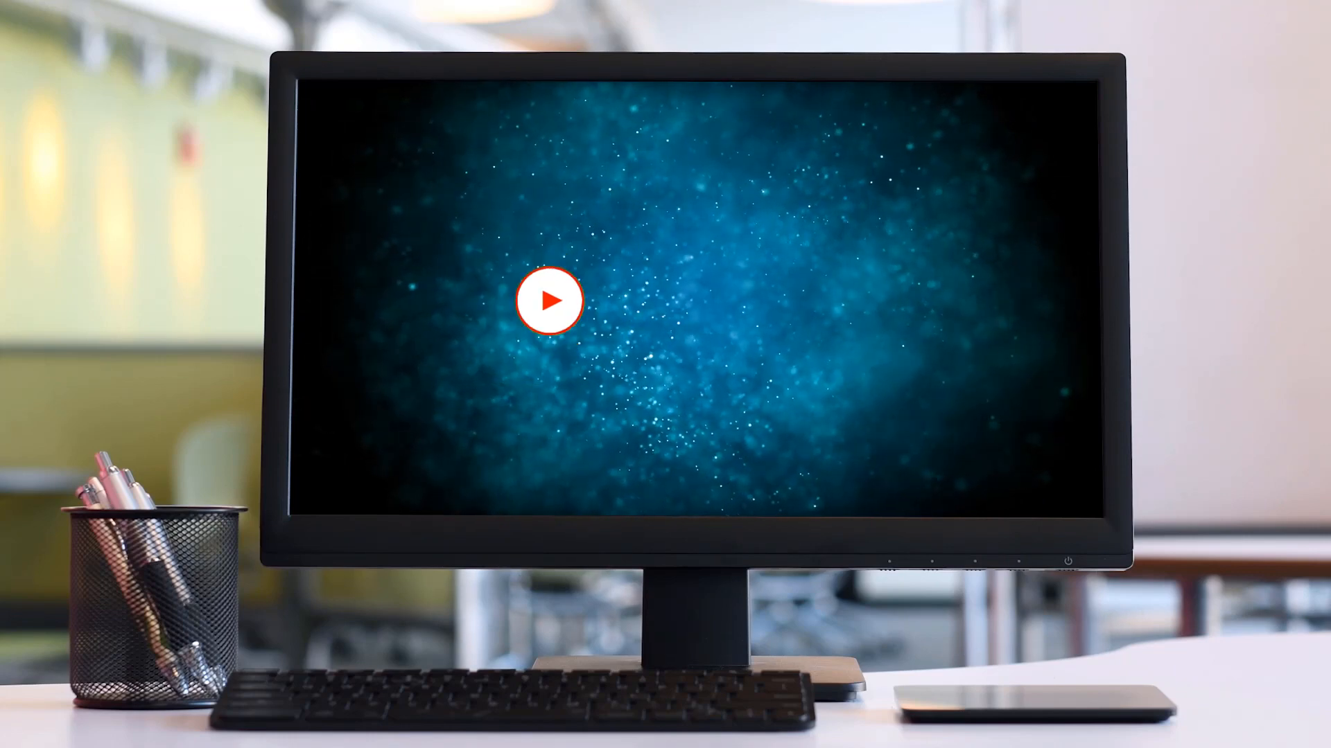
left_click(549, 301)
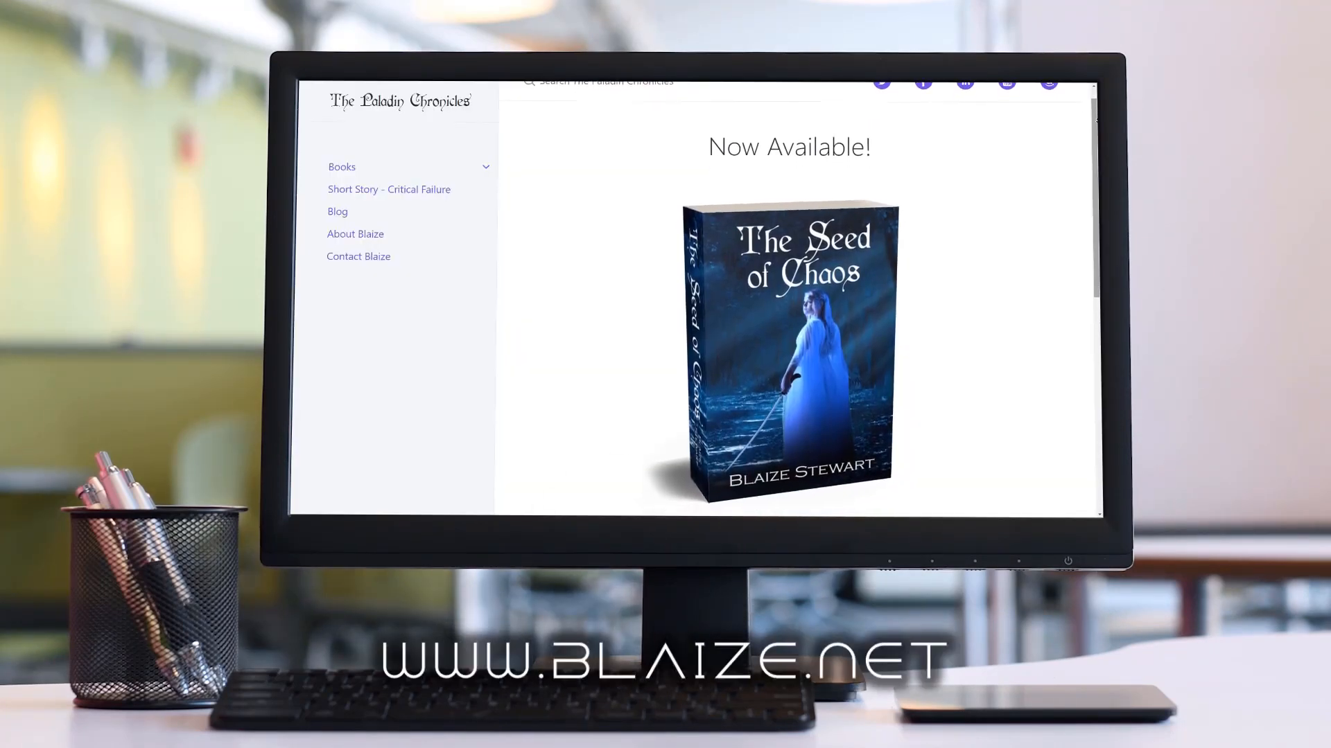